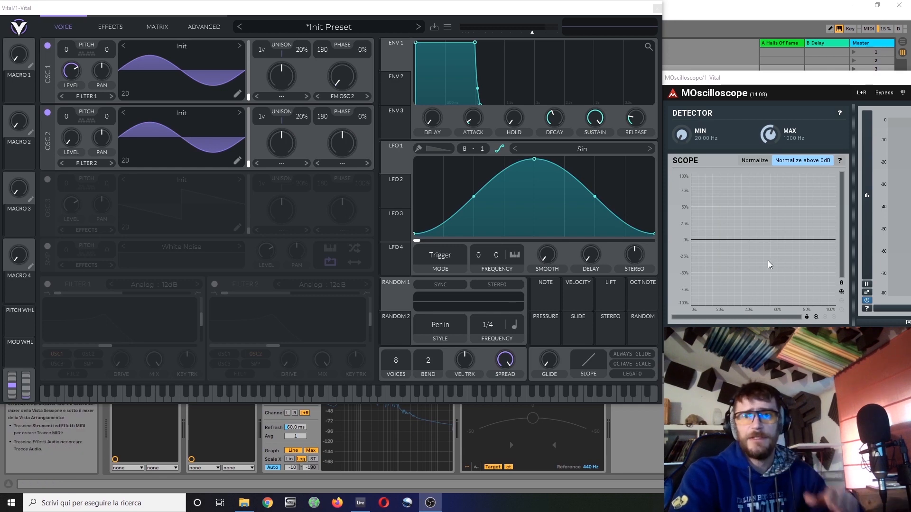
pyautogui.moveTo(624, 225)
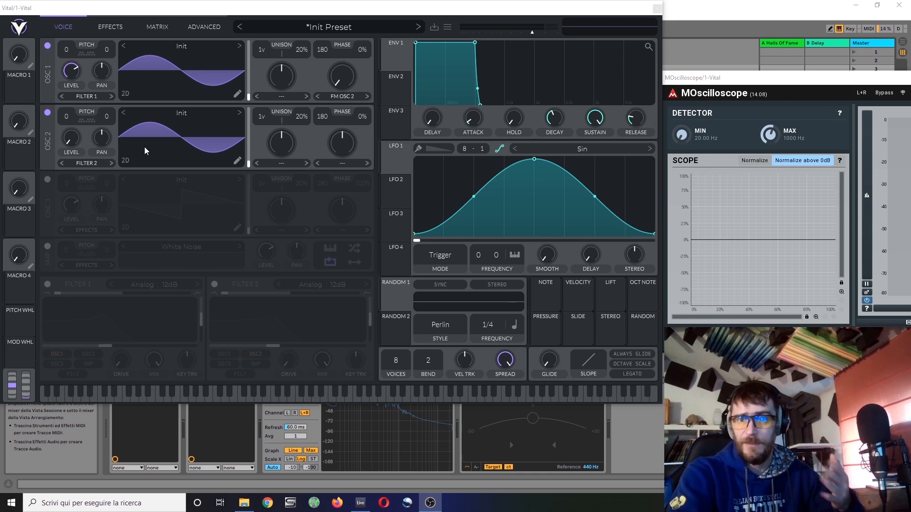
pyautogui.moveTo(180, 68)
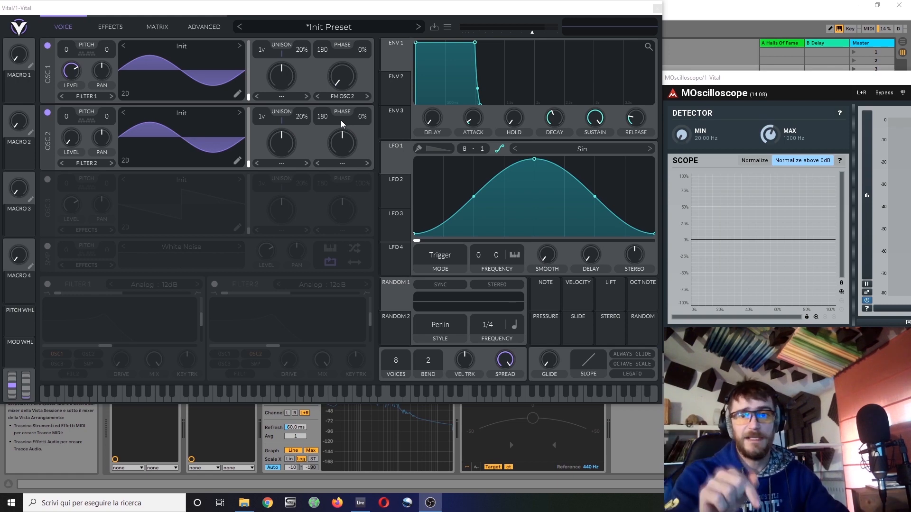
pyautogui.moveTo(109, 141)
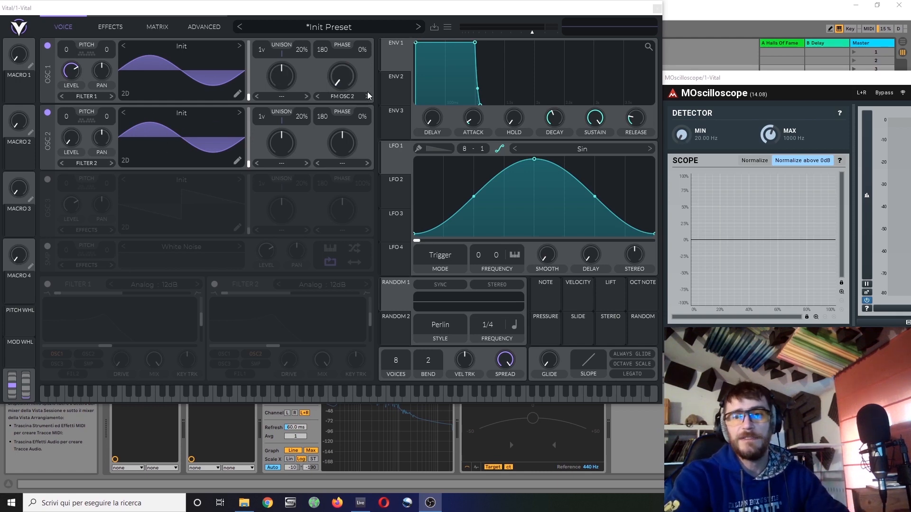
pyautogui.moveTo(329, 88)
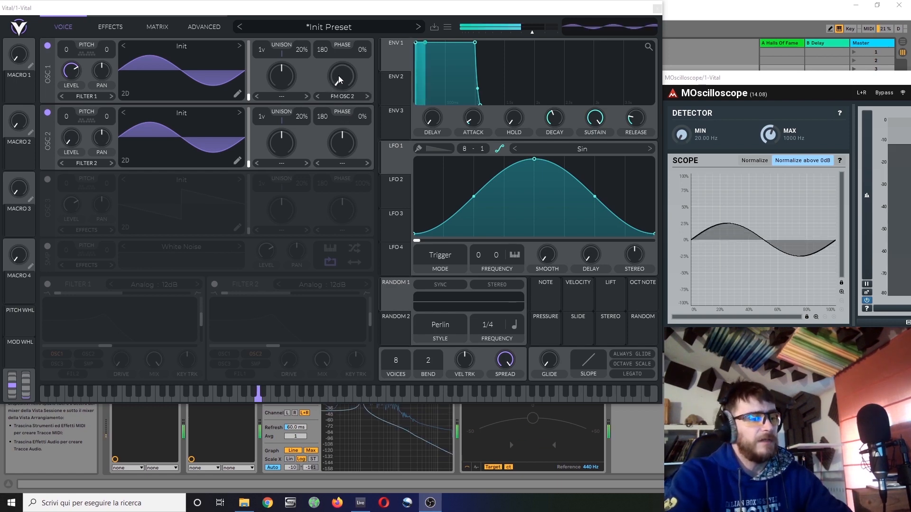
# Sweep oscillator 2's FM depth on oscillator 1 between zero and half, leaving it near 15%.
pyautogui.moveTo(342, 78); pyautogui.dragTo(342, 67)
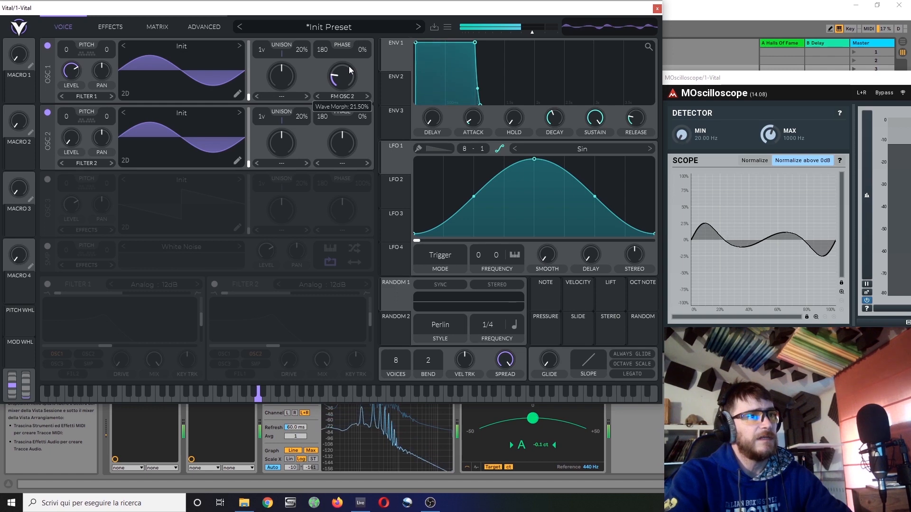
pyautogui.moveTo(342, 75); pyautogui.dragTo(342, 70)
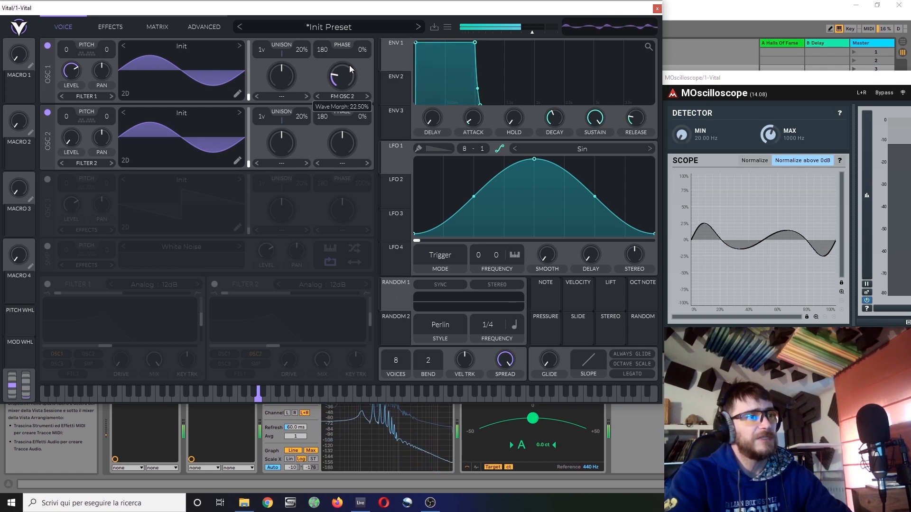
pyautogui.moveTo(340, 76); pyautogui.dragTo(340, 69)
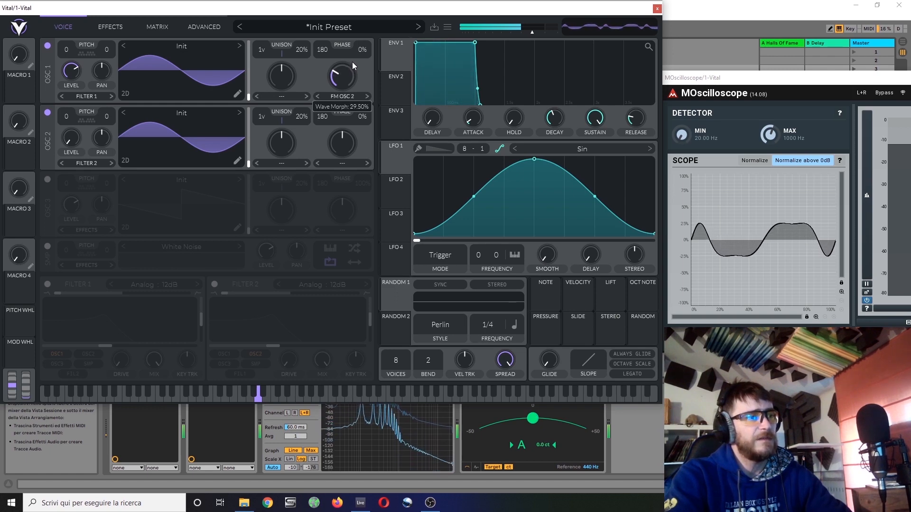
pyautogui.moveTo(341, 75); pyautogui.dragTo(341, 58)
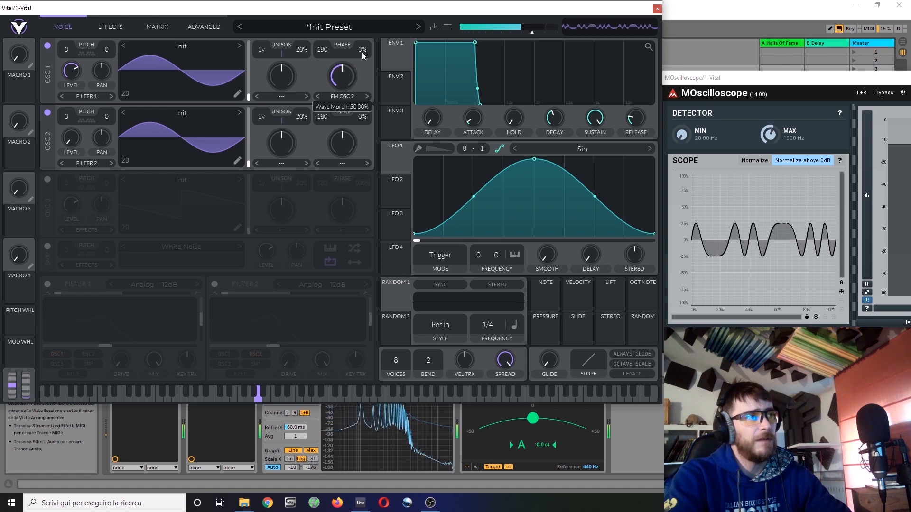
pyautogui.moveTo(341, 75); pyautogui.dragTo(342, 78)
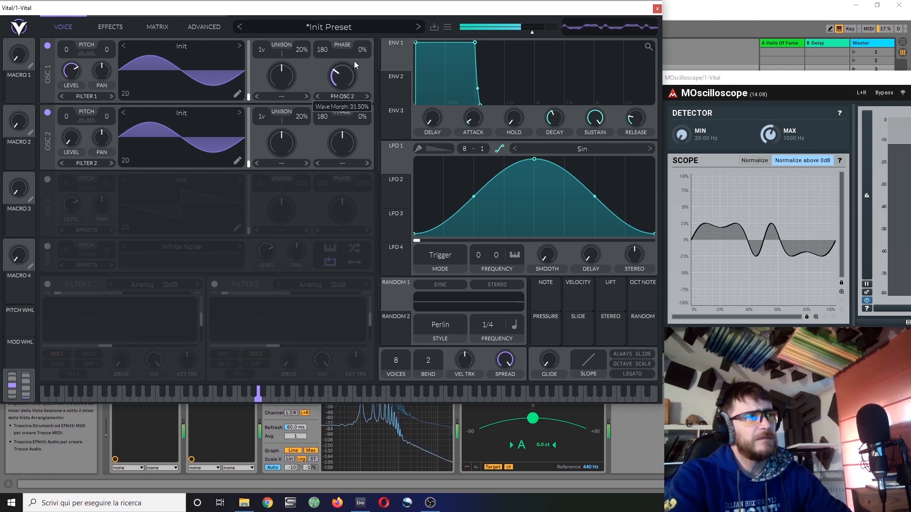
pyautogui.moveTo(342, 76); pyautogui.dragTo(341, 52)
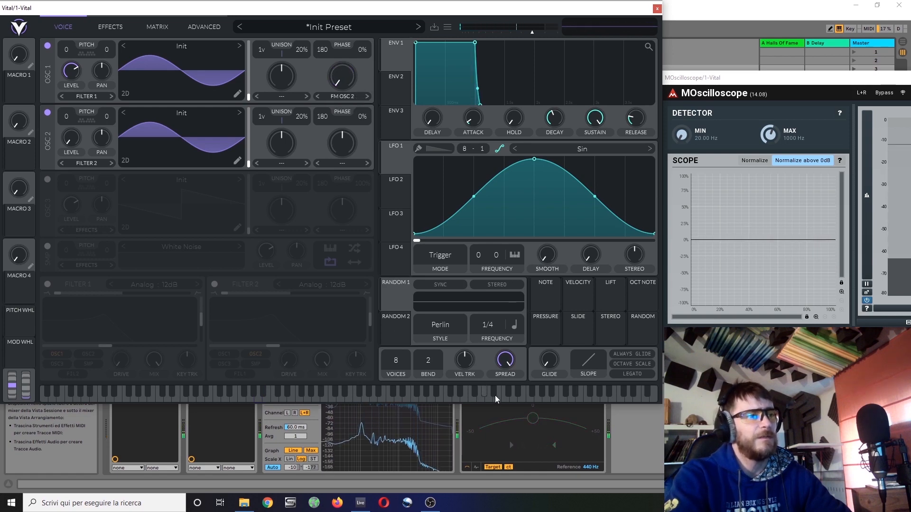
pyautogui.moveTo(341, 75); pyautogui.dragTo(341, 73)
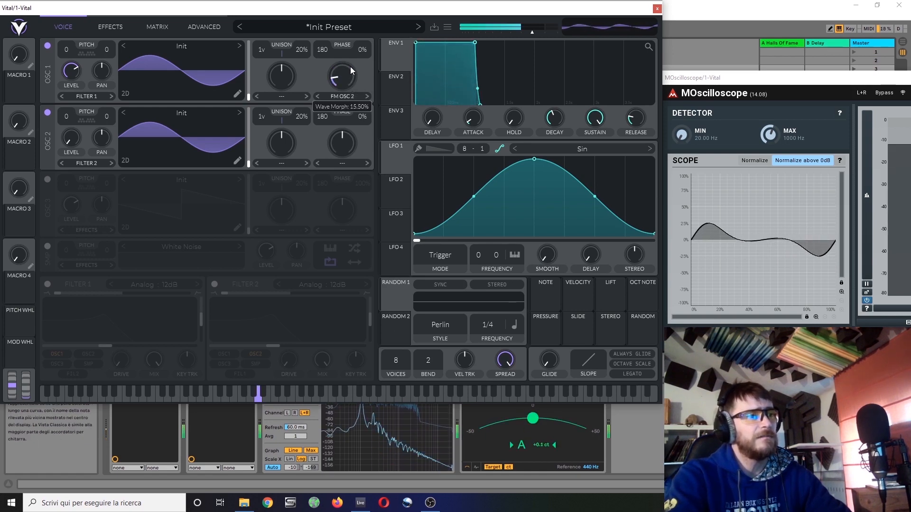
pyautogui.moveTo(342, 76); pyautogui.dragTo(346, 58)
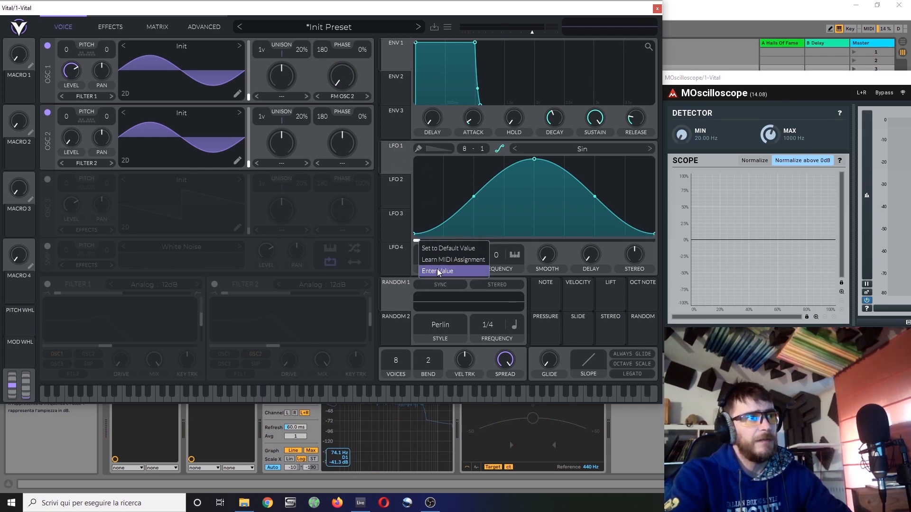
# Route LFO 1 as a modulation source onto oscillator 1's pitch knob.
pyautogui.click(437, 271)
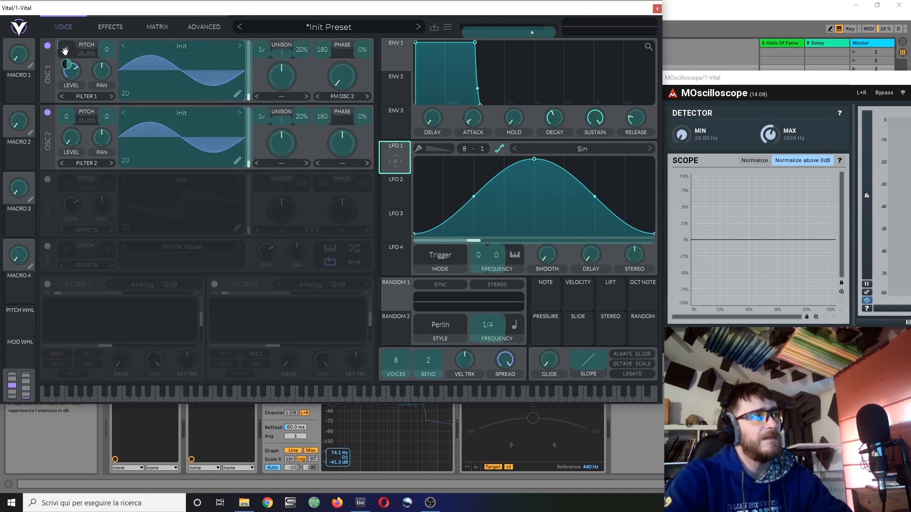
pyautogui.rightClick(65, 50)
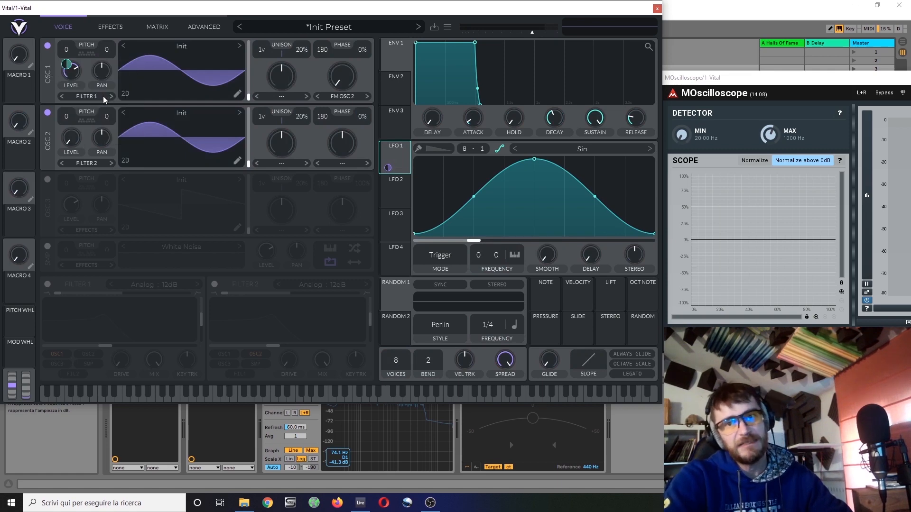
pyautogui.moveTo(111, 121)
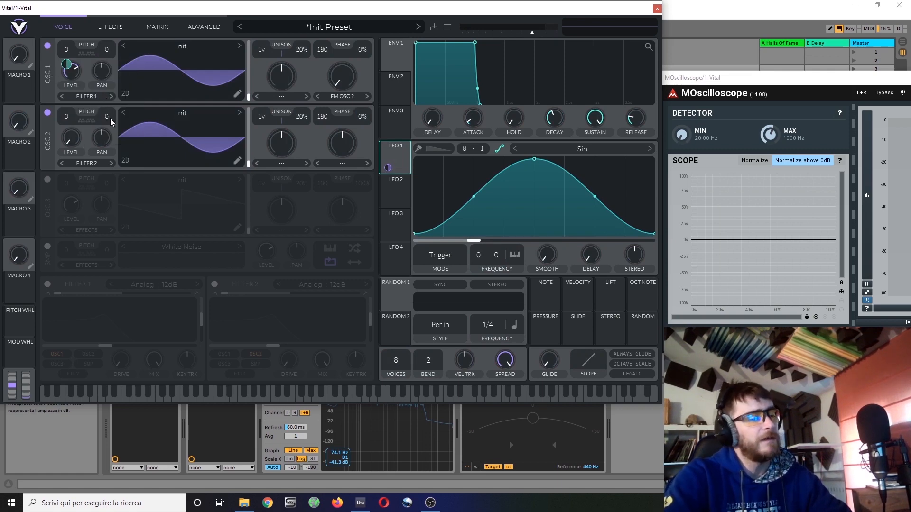
# In the matrix, audition the Lfo 1 → Osc 1 Transpose amount up to nearly full, then lower it.
pyautogui.click(156, 27)
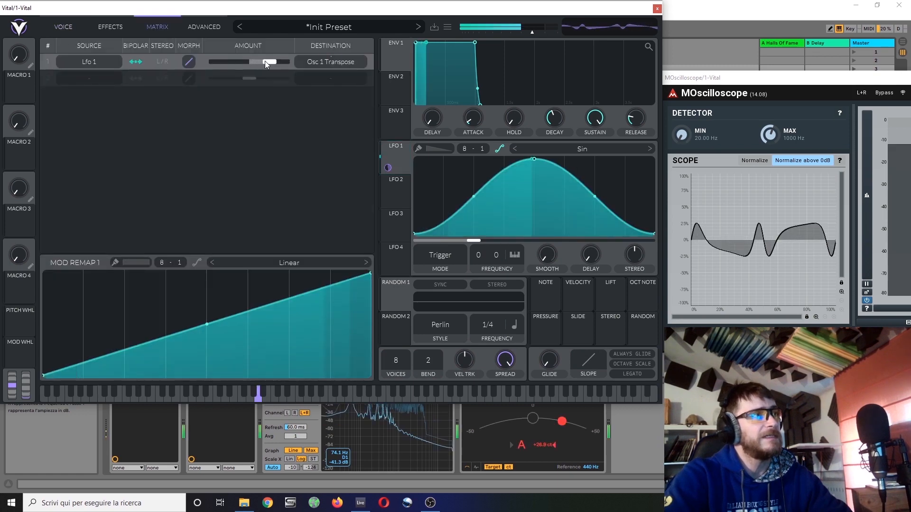
pyautogui.moveTo(273, 62); pyautogui.dragTo(253, 61)
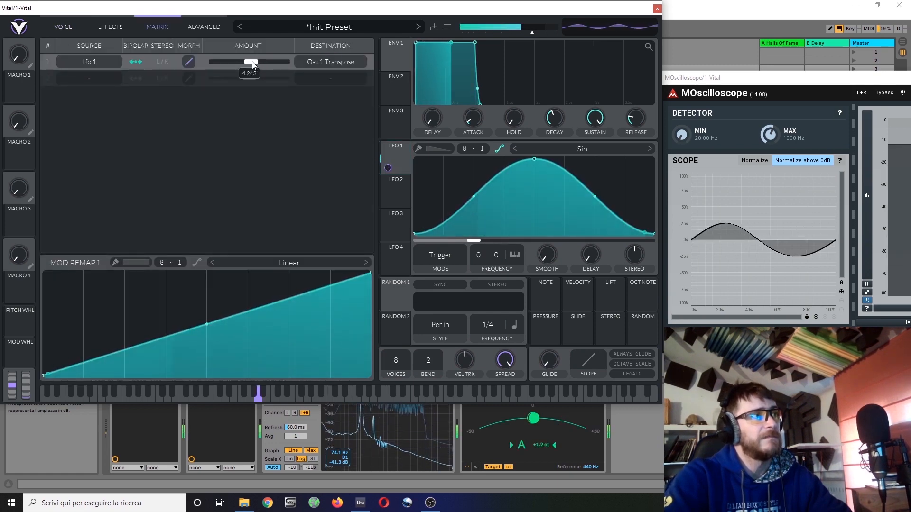
pyautogui.moveTo(251, 61); pyautogui.dragTo(267, 61)
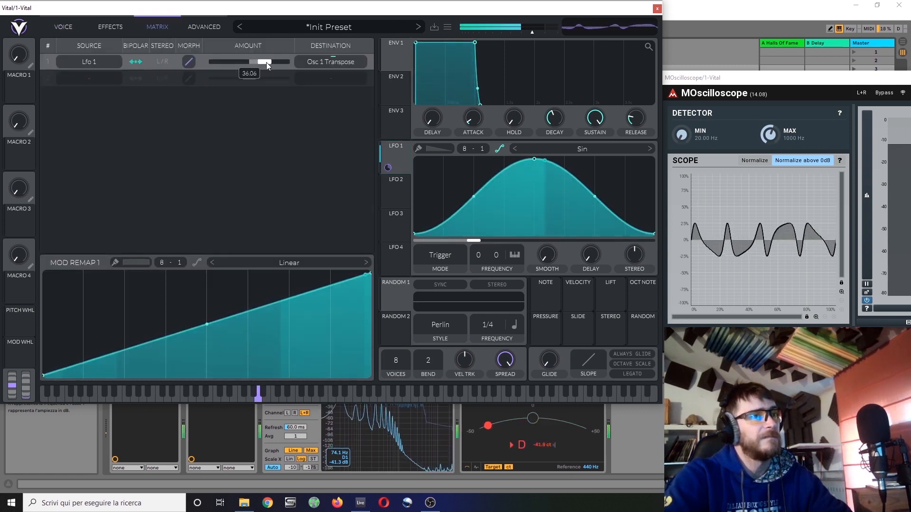
pyautogui.moveTo(265, 62); pyautogui.dragTo(282, 62)
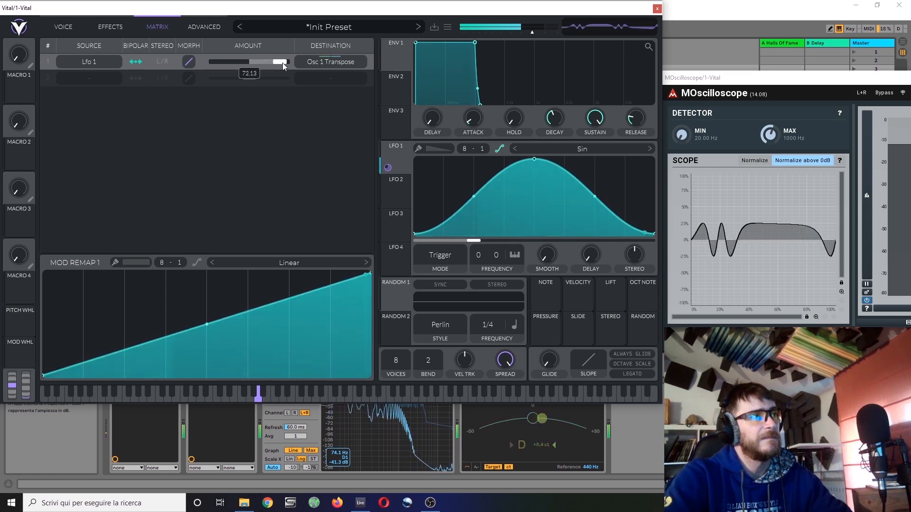
pyautogui.moveTo(277, 62); pyautogui.dragTo(285, 62)
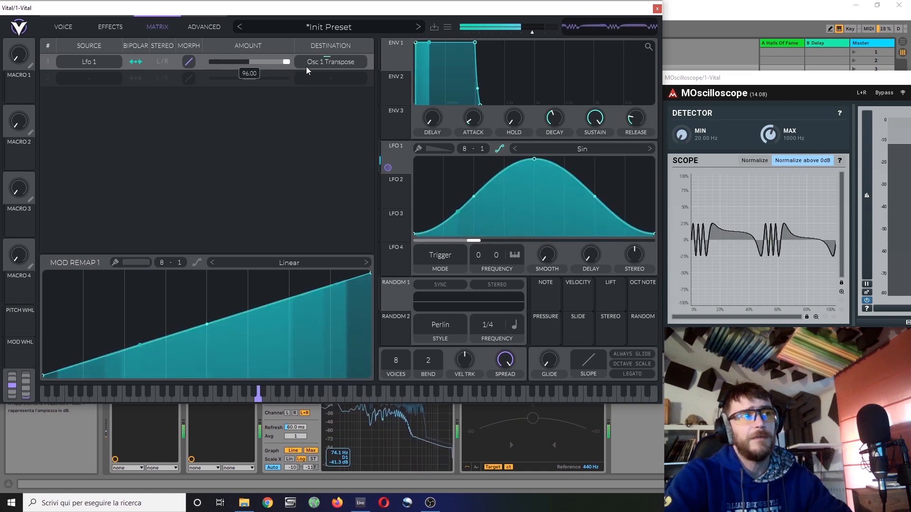
pyautogui.moveTo(285, 62); pyautogui.dragTo(253, 62)
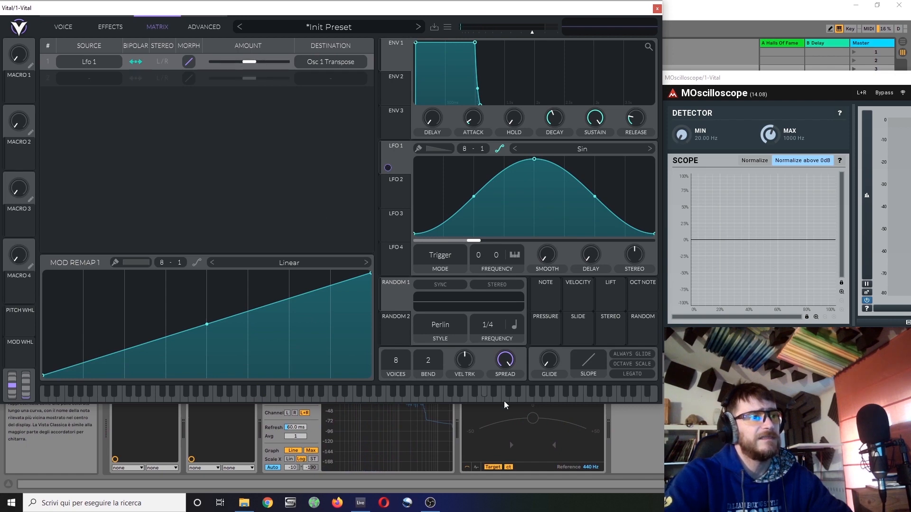
pyautogui.moveTo(233, 62); pyautogui.dragTo(256, 62)
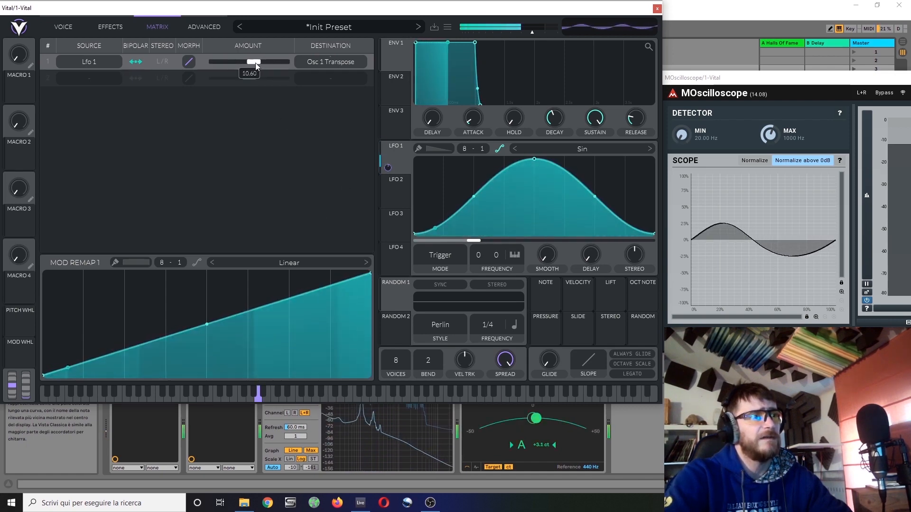
pyautogui.moveTo(255, 62); pyautogui.dragTo(246, 62)
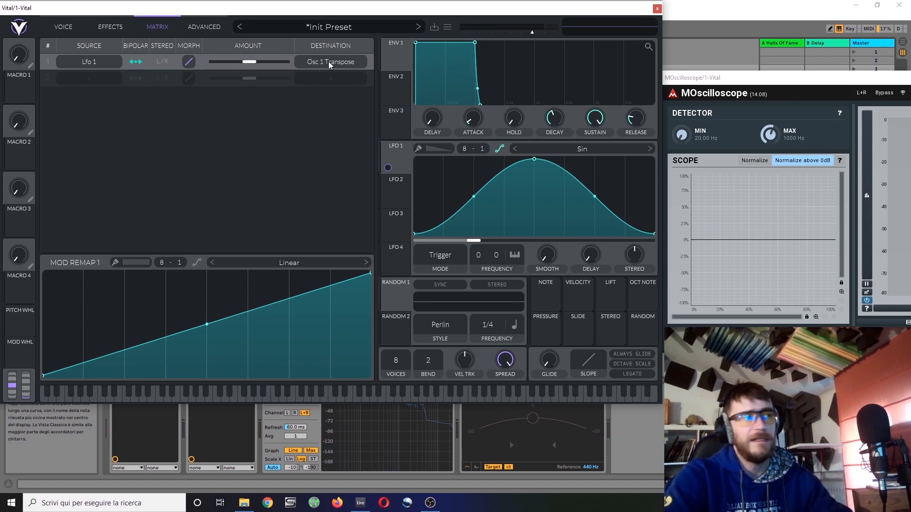
# Change LFO 1's matrix destination to Oscillator 1 Phase.
pyautogui.click(330, 62)
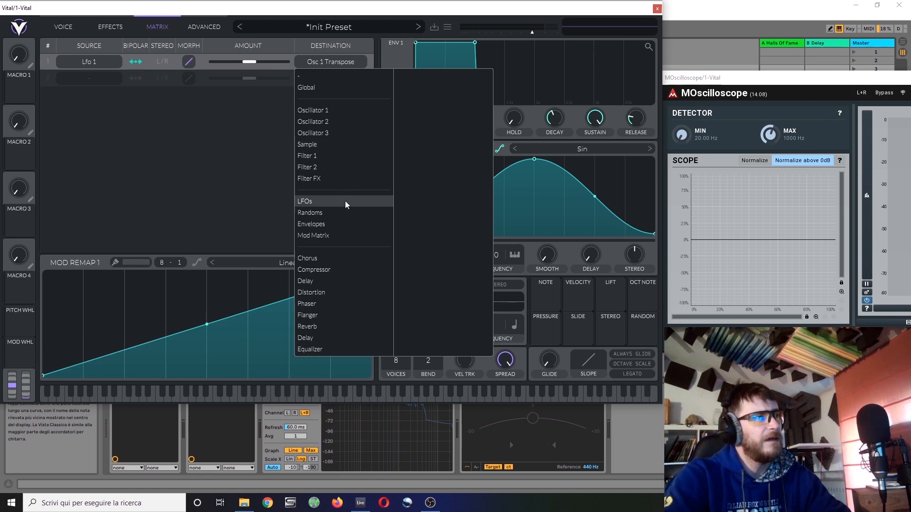
pyautogui.click(312, 109)
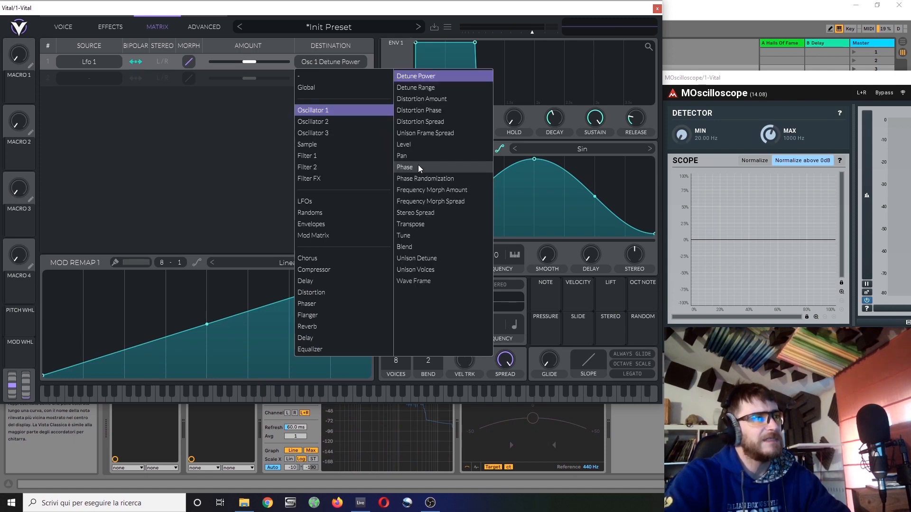
pyautogui.click(404, 168)
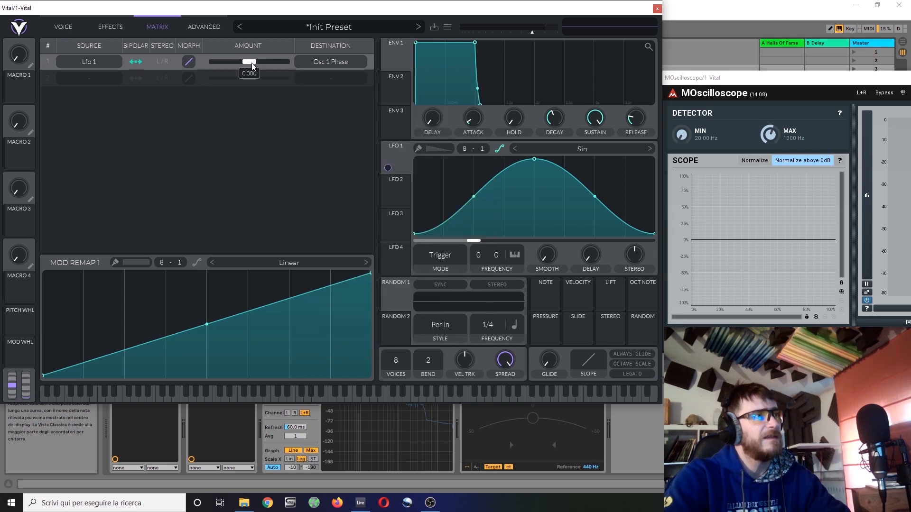
# Push the LFO 1 → Osc 1 Phase amount near maximum and return to the Voice page.
pyautogui.moveTo(251, 62); pyautogui.dragTo(273, 62)
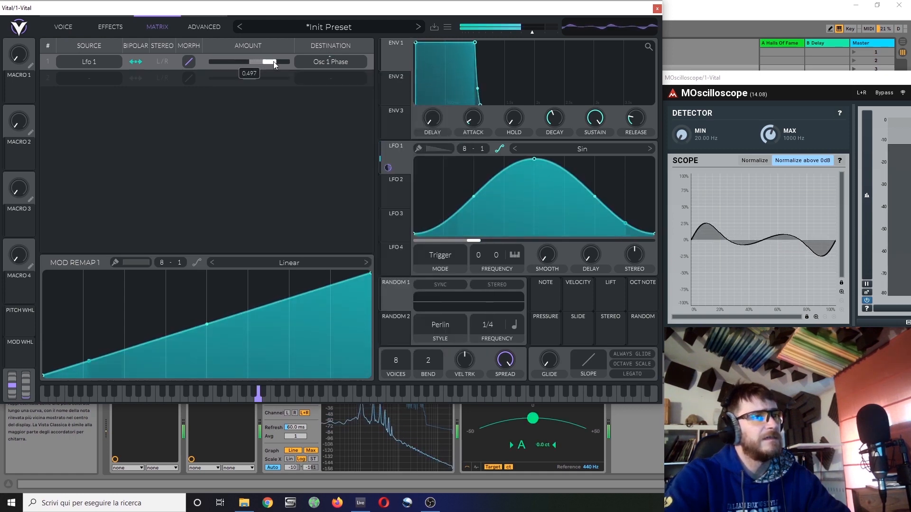
pyautogui.moveTo(274, 61); pyautogui.dragTo(285, 61)
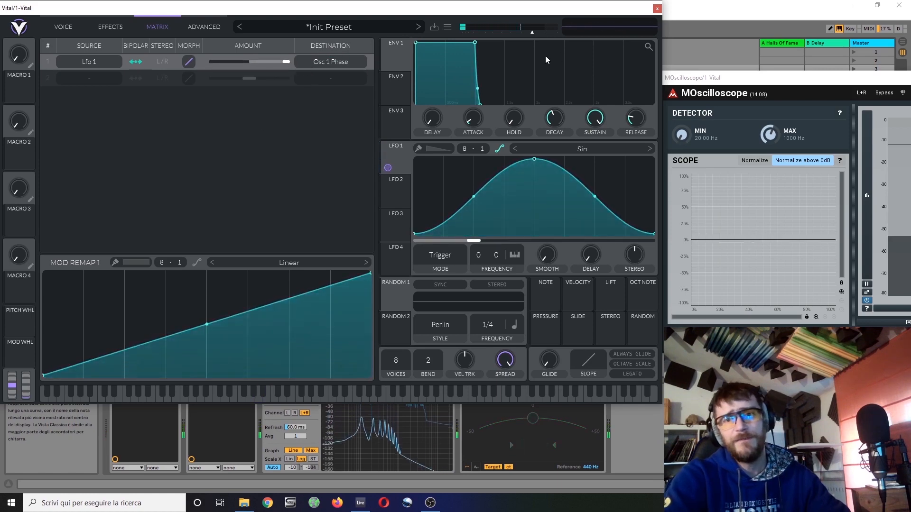
pyautogui.click(62, 27)
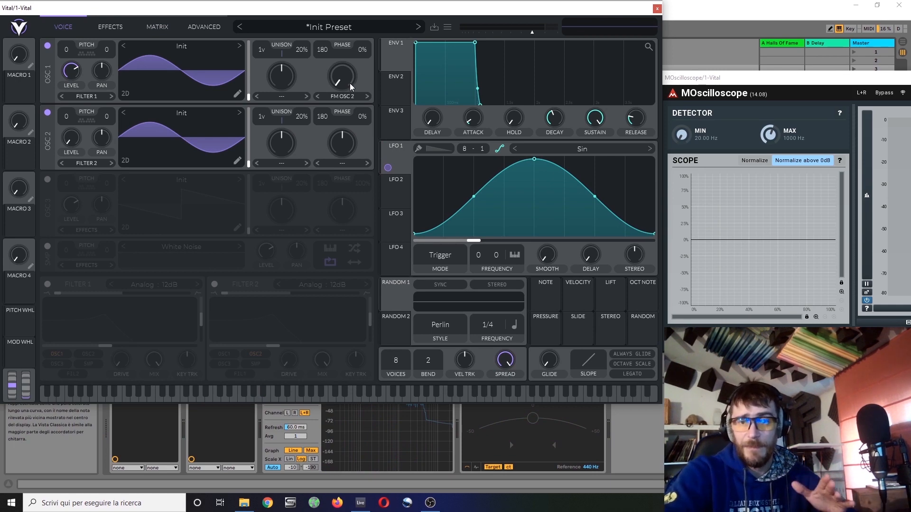
pyautogui.moveTo(351, 88)
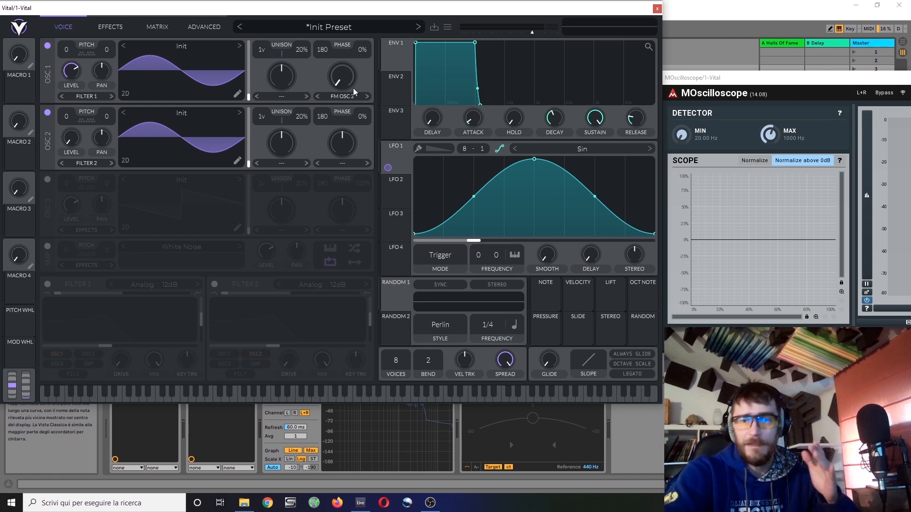
pyautogui.moveTo(376, 4)
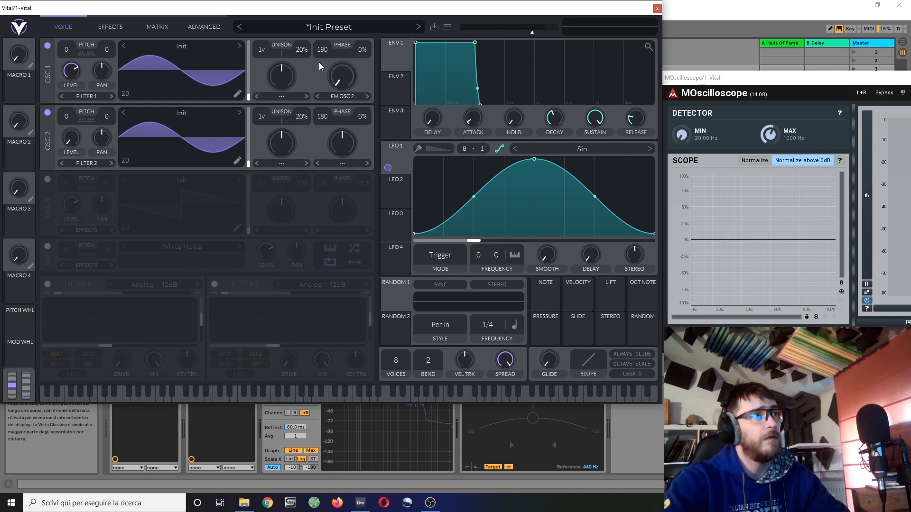
pyautogui.moveTo(341, 102)
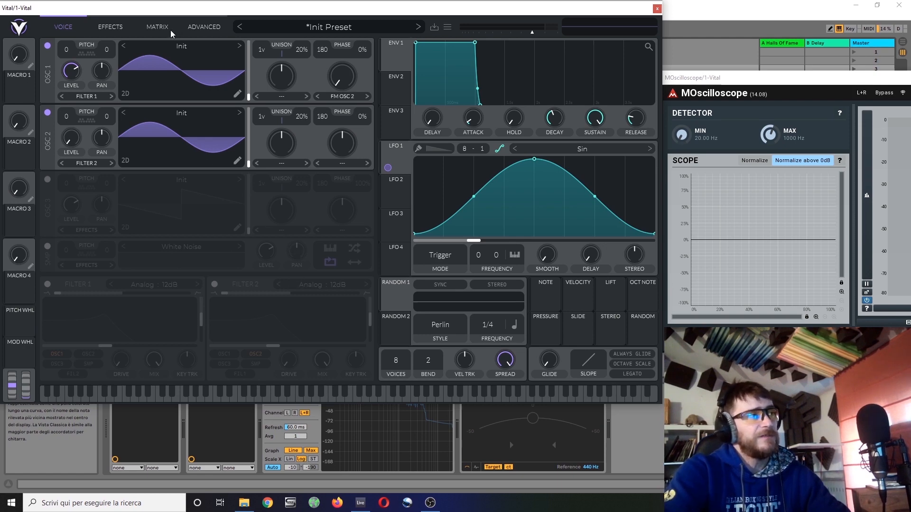
pyautogui.moveTo(172, 76)
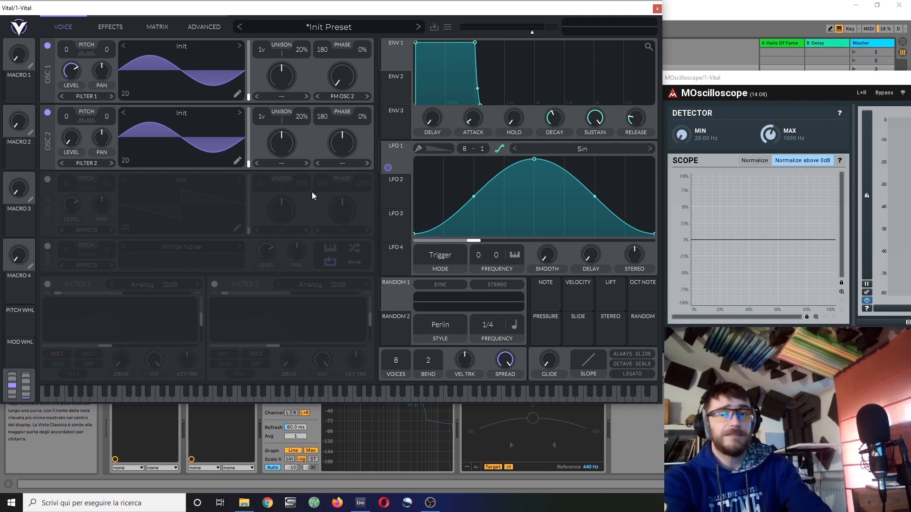
pyautogui.moveTo(311, 220)
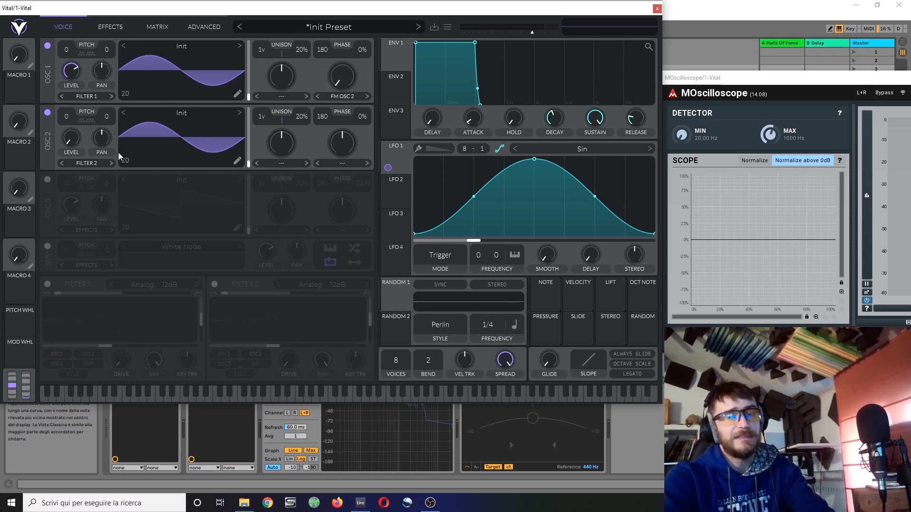
pyautogui.moveTo(126, 173)
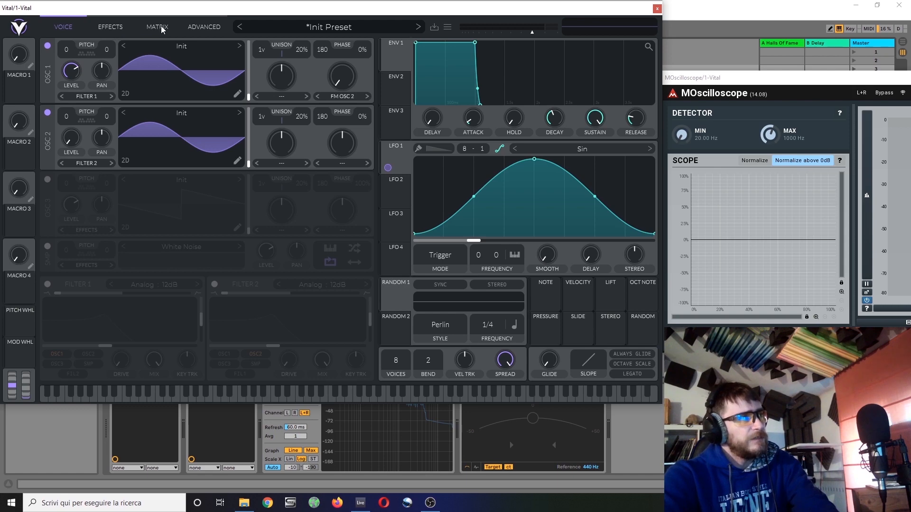
# Re-route LFO 1 in the matrix to Oscillator 1 Transpose with a moderate positive amount.
pyautogui.click(157, 26)
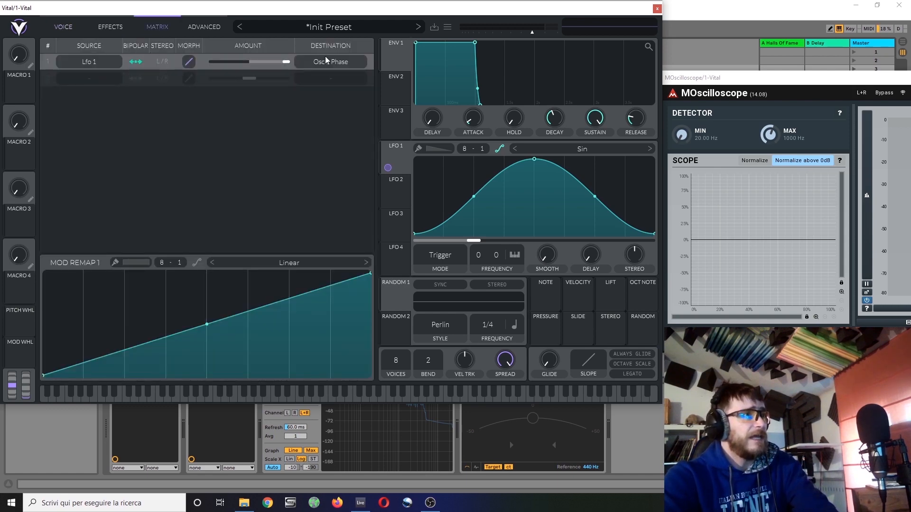
pyautogui.click(330, 62)
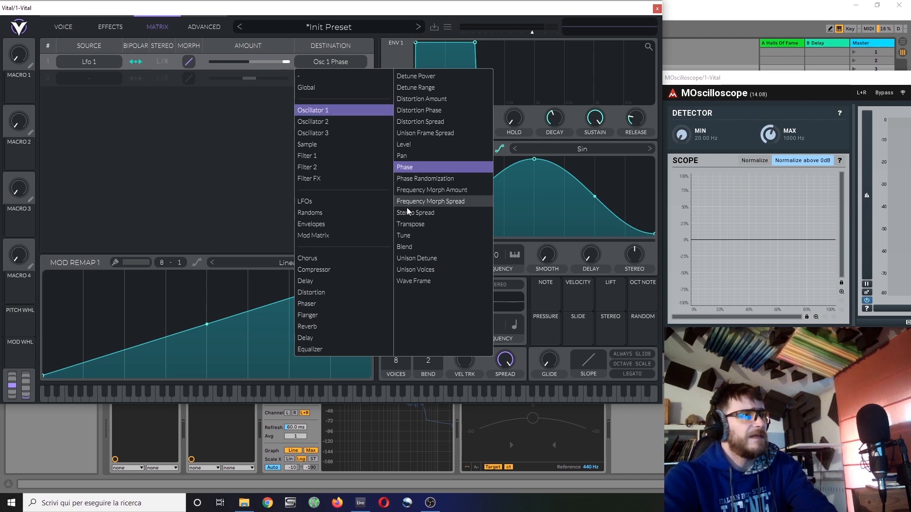
pyautogui.click(409, 226)
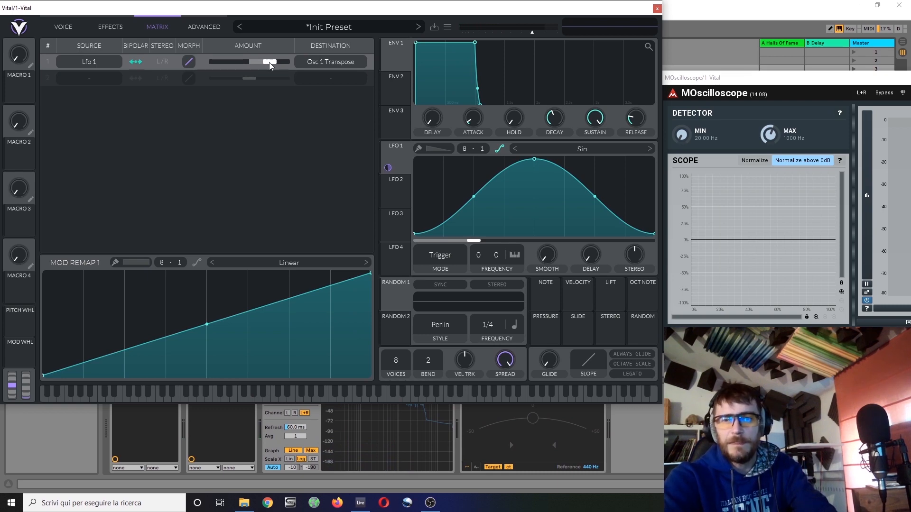
pyautogui.moveTo(262, 62); pyautogui.dragTo(276, 62)
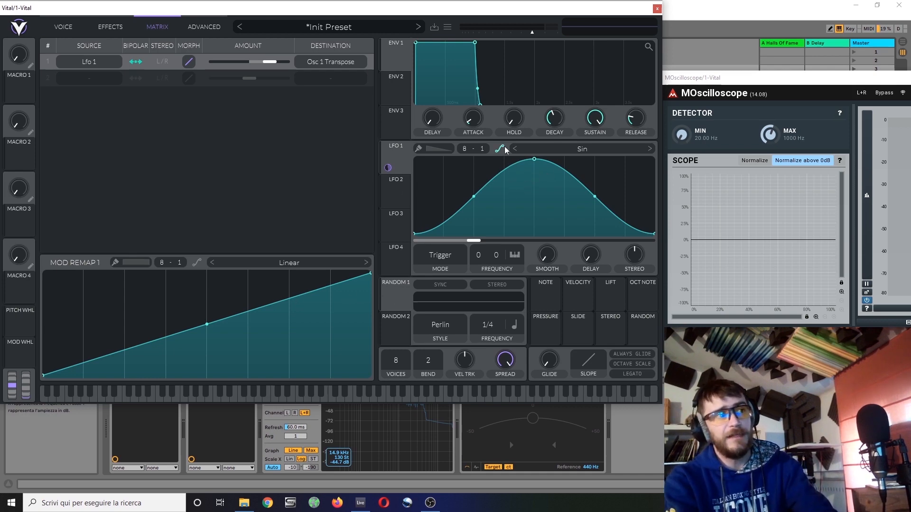
# Drag the top point of LFO 1's bell curve down to a lower, flatter peak.
pyautogui.click(481, 149)
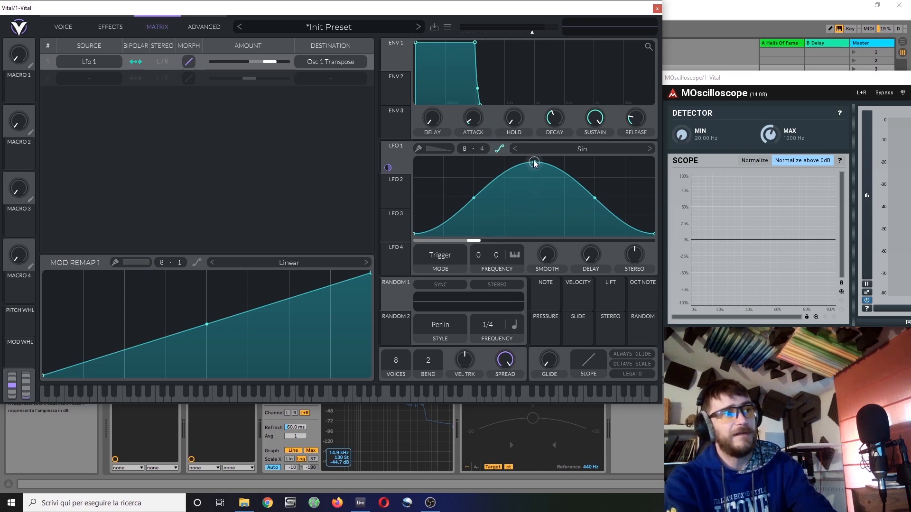
pyautogui.moveTo(532, 161); pyautogui.dragTo(533, 178)
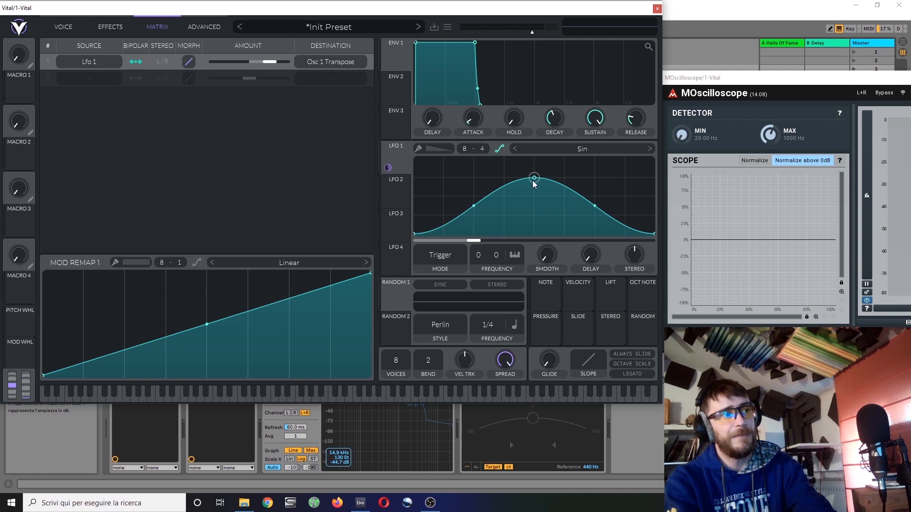
pyautogui.moveTo(529, 202)
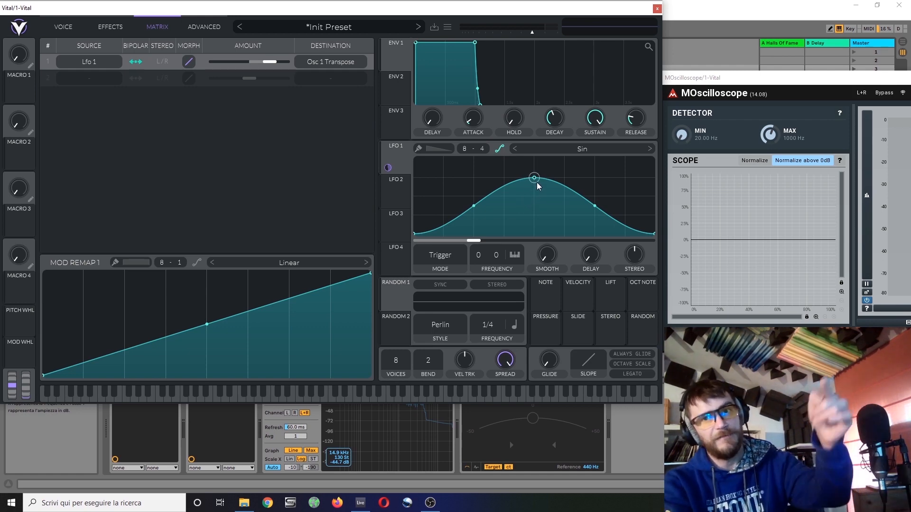
pyautogui.moveTo(533, 177); pyautogui.dragTo(474, 197)
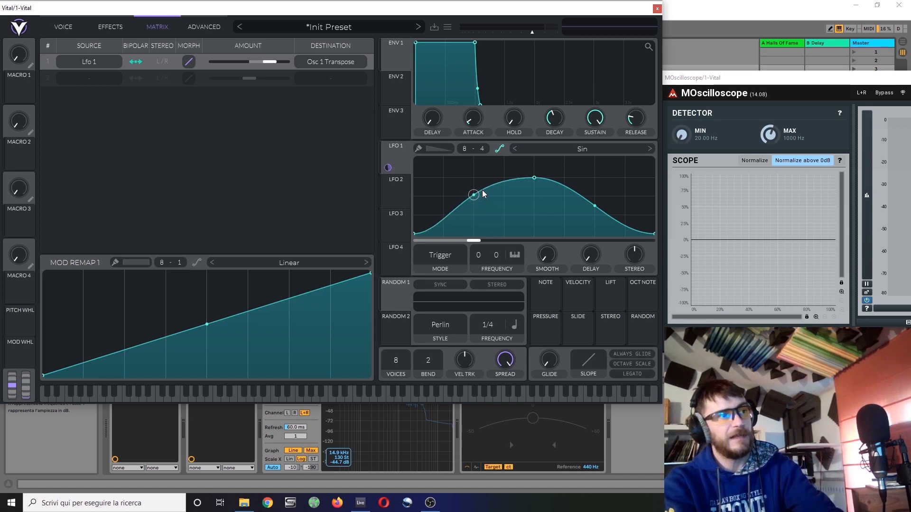
# Raise the LFO curve's left side and audition higher transpose amounts up to full.
pyautogui.moveTo(474, 194); pyautogui.dragTo(595, 203)
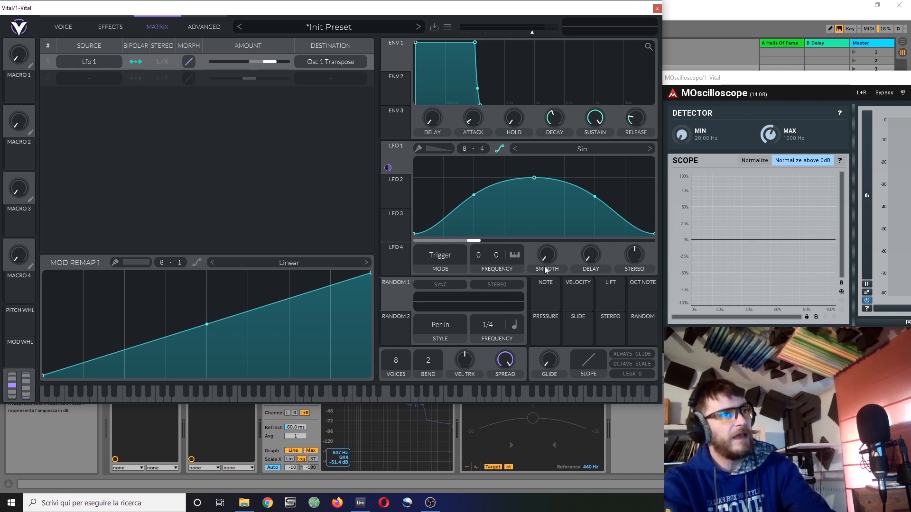
pyautogui.moveTo(256, 62); pyautogui.dragTo(273, 62)
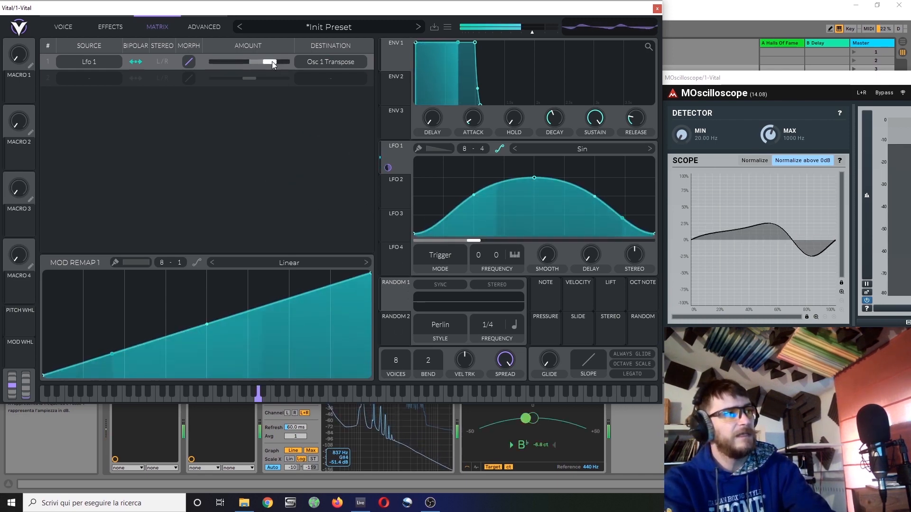
pyautogui.moveTo(270, 62); pyautogui.dragTo(285, 62)
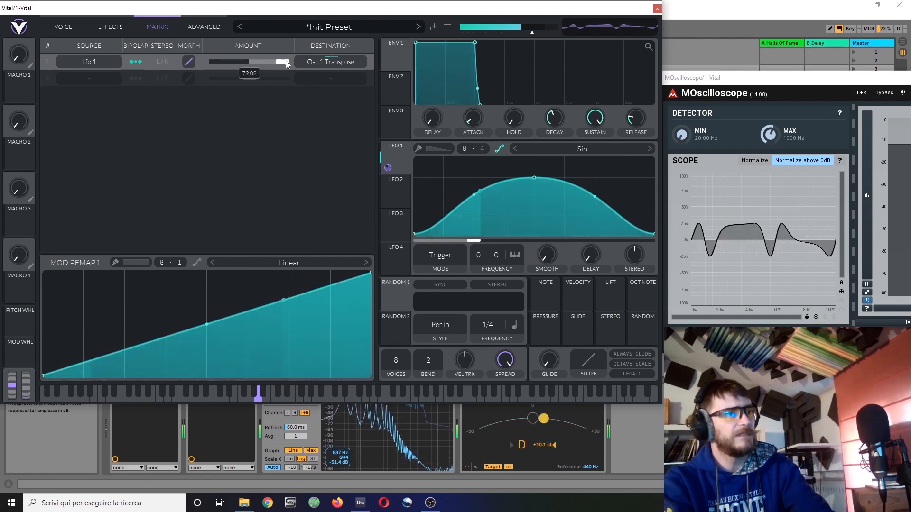
pyautogui.moveTo(285, 62); pyautogui.dragTo(278, 62)
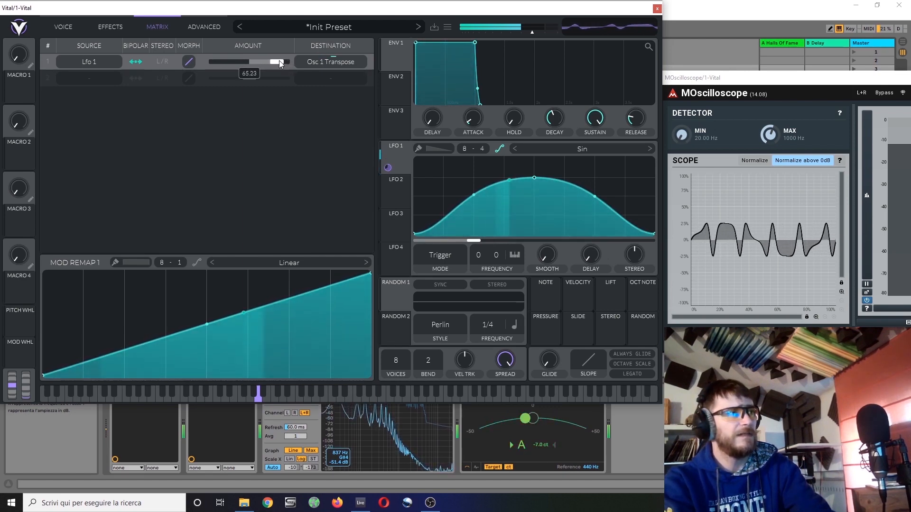
pyautogui.moveTo(282, 62); pyautogui.dragTo(277, 62)
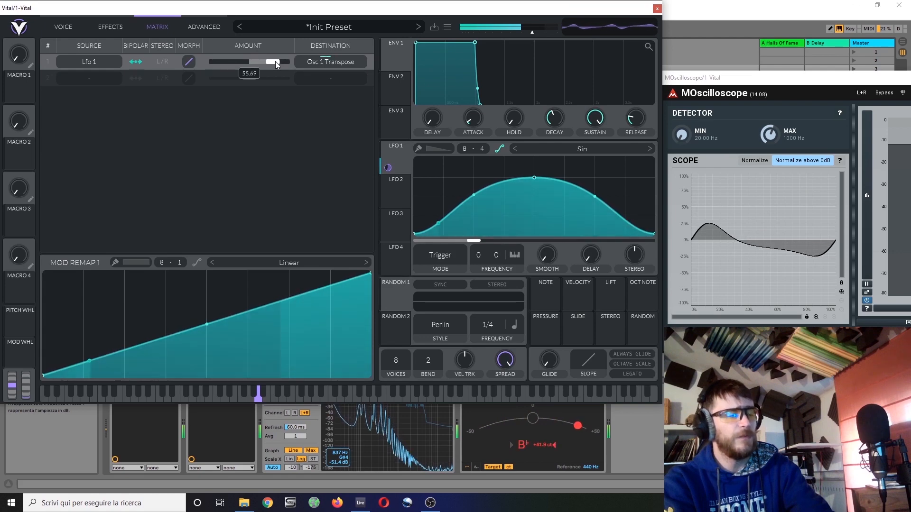
# Settle the LFO 1 → Osc 1 Transpose depth at around 31.
pyautogui.moveTo(276, 62); pyautogui.dragTo(274, 62)
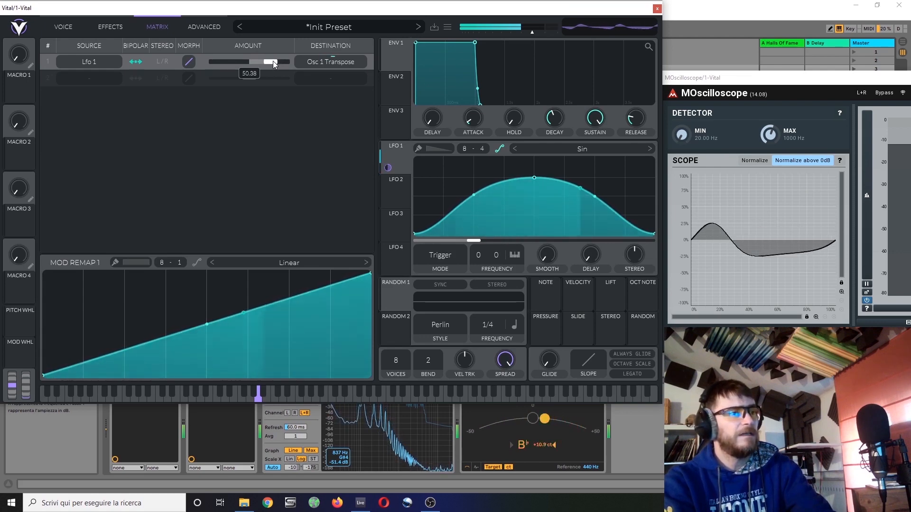
pyautogui.moveTo(276, 61); pyautogui.dragTo(272, 61)
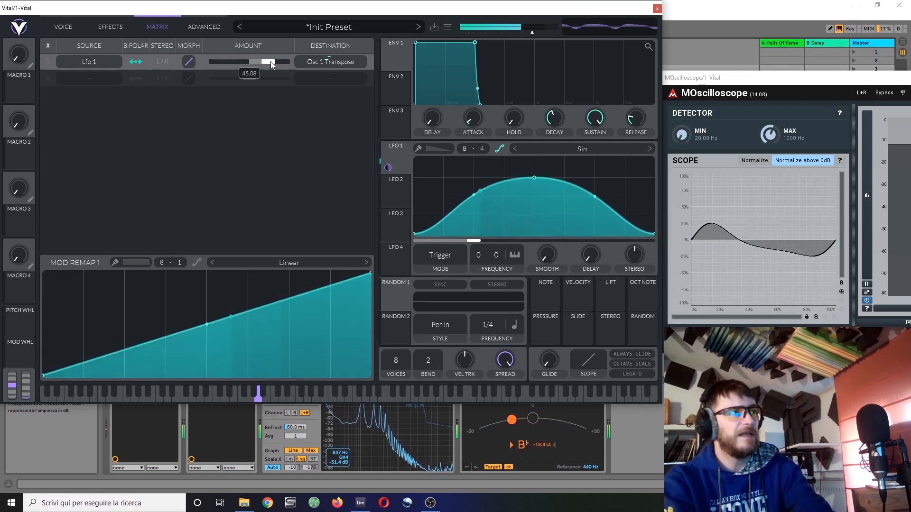
pyautogui.moveTo(274, 62); pyautogui.dragTo(267, 62)
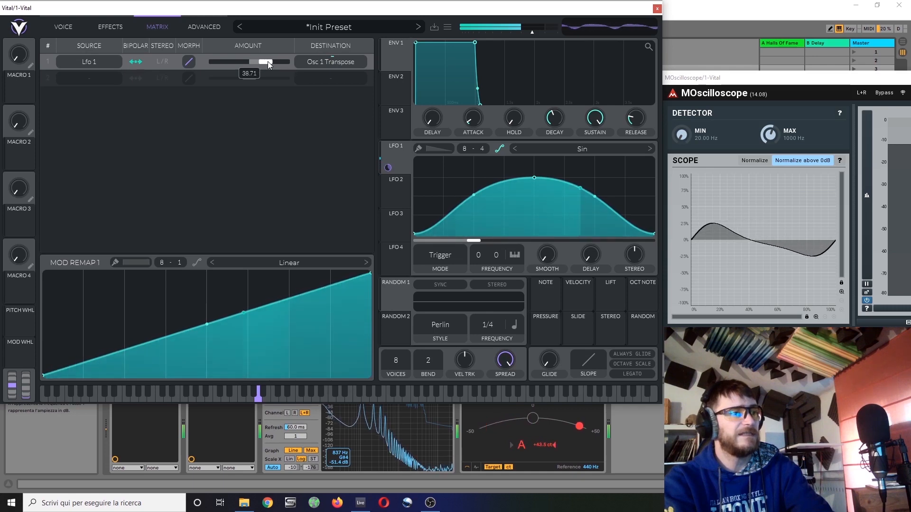
pyautogui.moveTo(273, 61); pyautogui.dragTo(263, 62)
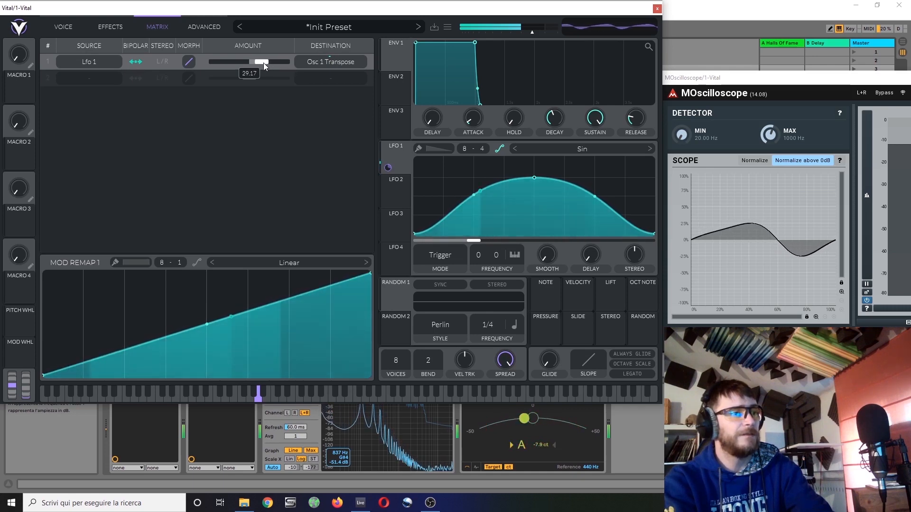
pyautogui.moveTo(259, 61); pyautogui.dragTo(262, 61)
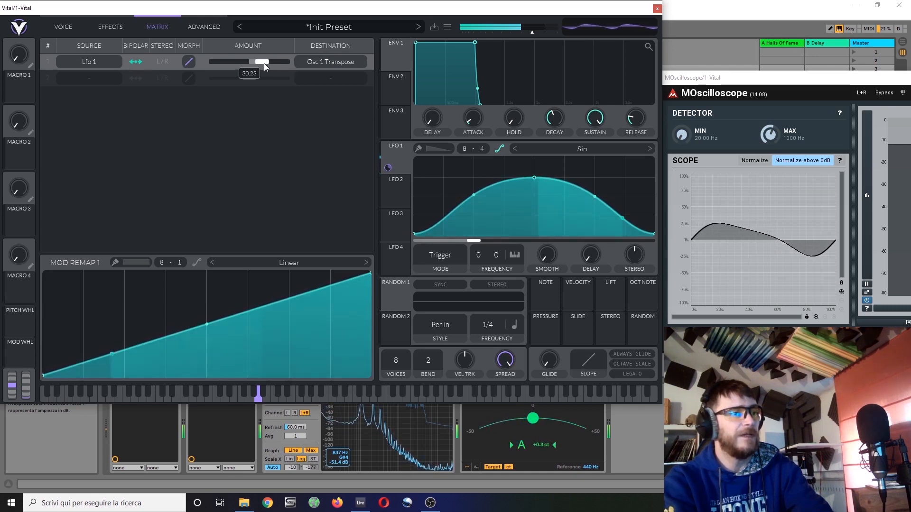
pyautogui.moveTo(259, 62); pyautogui.dragTo(266, 62)
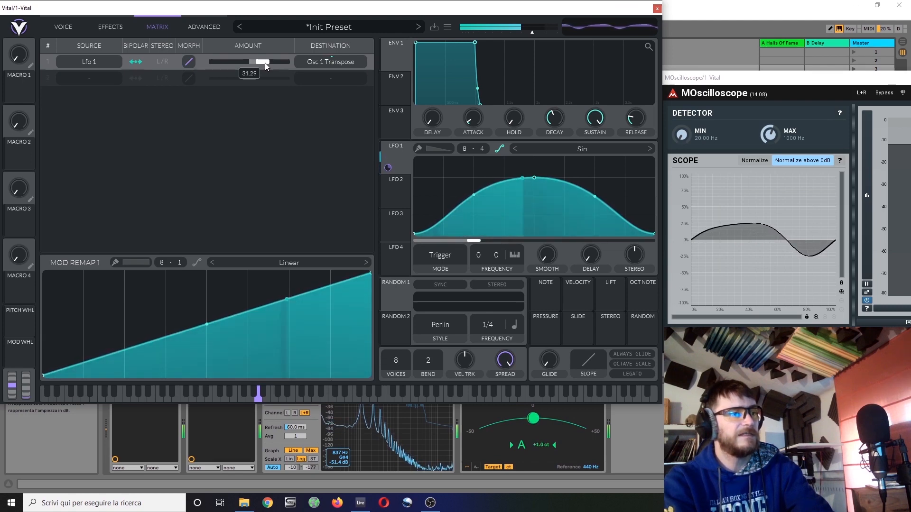
pyautogui.moveTo(267, 62); pyautogui.dragTo(264, 62)
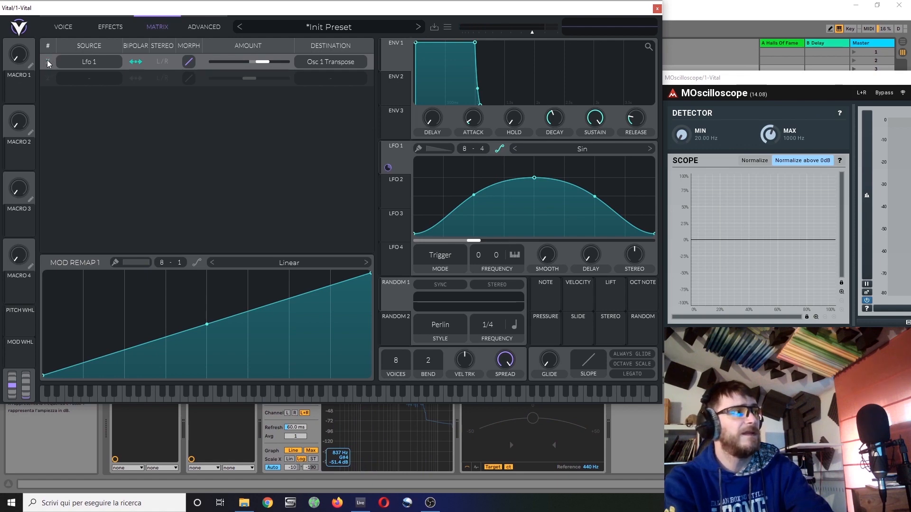
# From the Voice page, assign Envelope 2 to scale the LFO 1 transpose modulation depth.
pyautogui.click(63, 27)
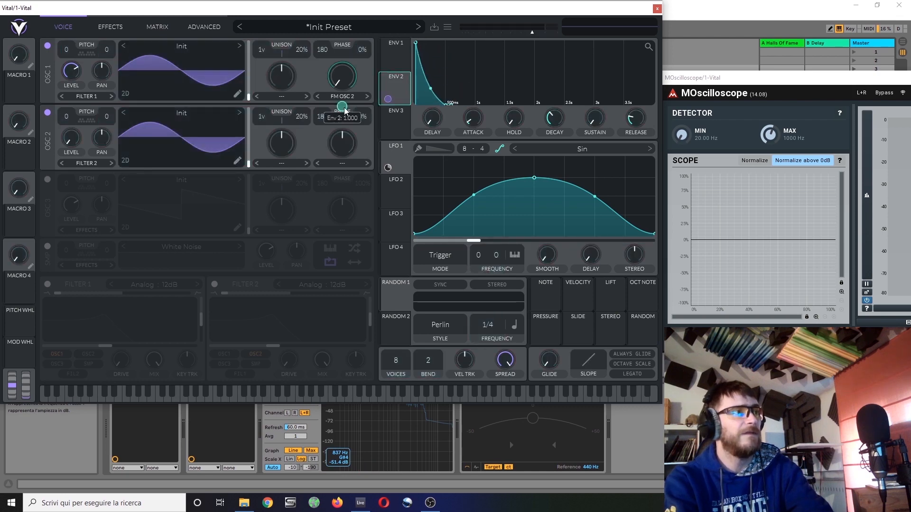
pyautogui.moveTo(342, 107); pyautogui.dragTo(341, 116)
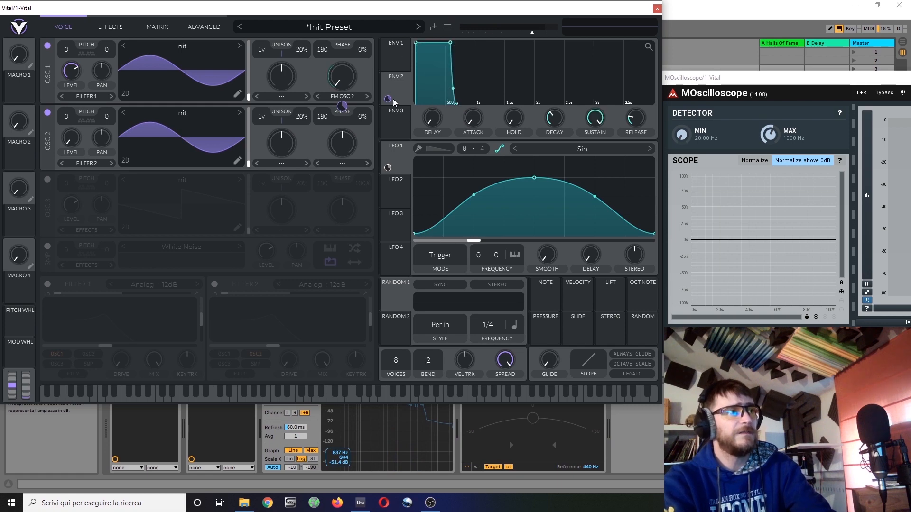
pyautogui.click(395, 76)
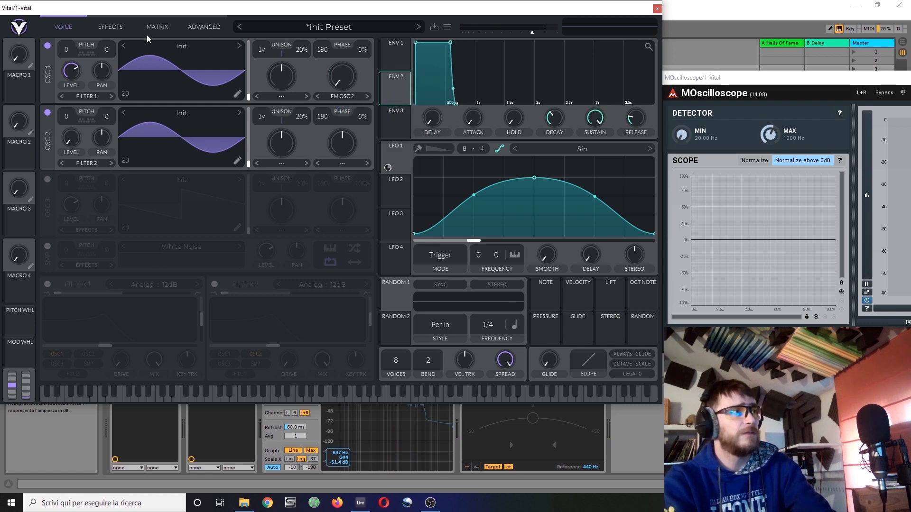
pyautogui.click(157, 26)
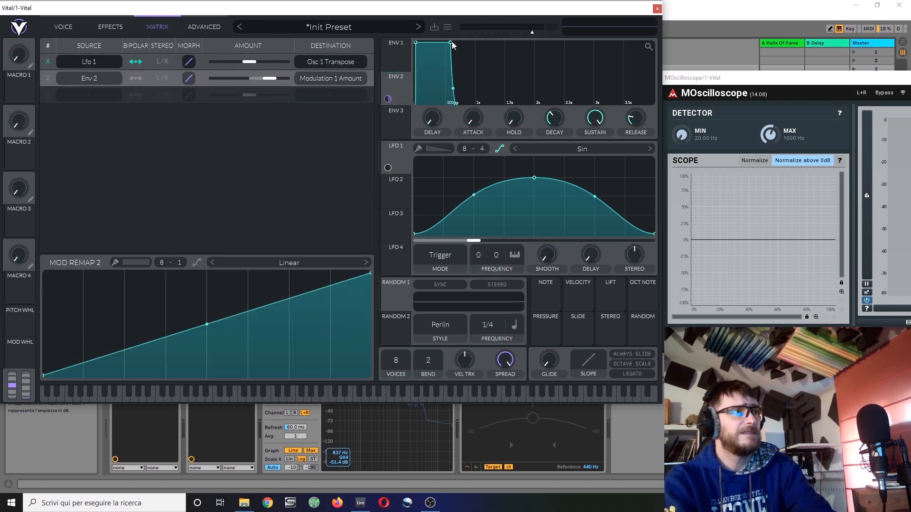
# Reshape Env 2's hold point and lengthen its decay to around 0.86 s.
pyautogui.moveTo(450, 43); pyautogui.dragTo(450, 64)
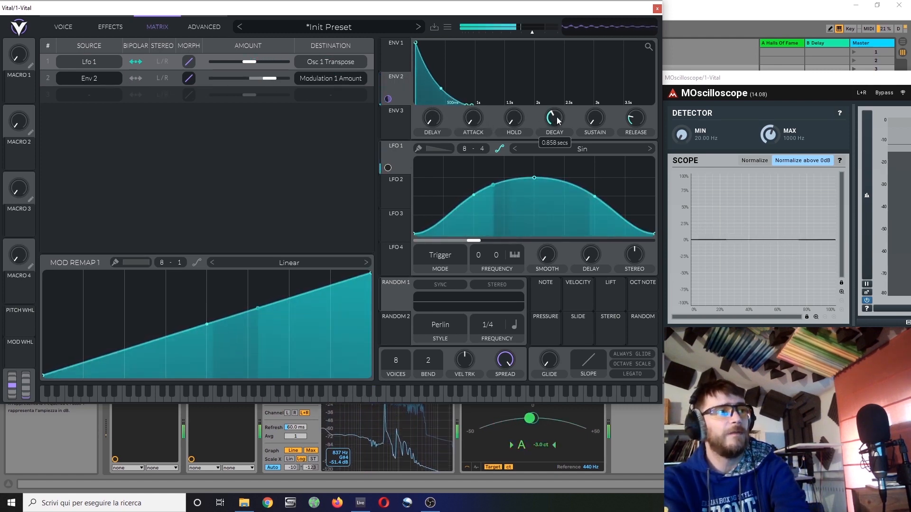
pyautogui.moveTo(553, 118); pyautogui.dragTo(564, 113)
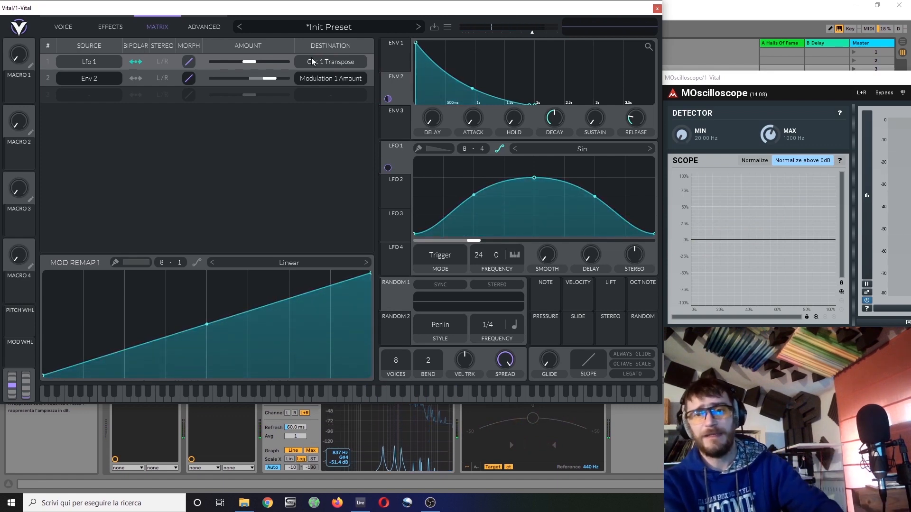
pyautogui.moveTo(307, 120)
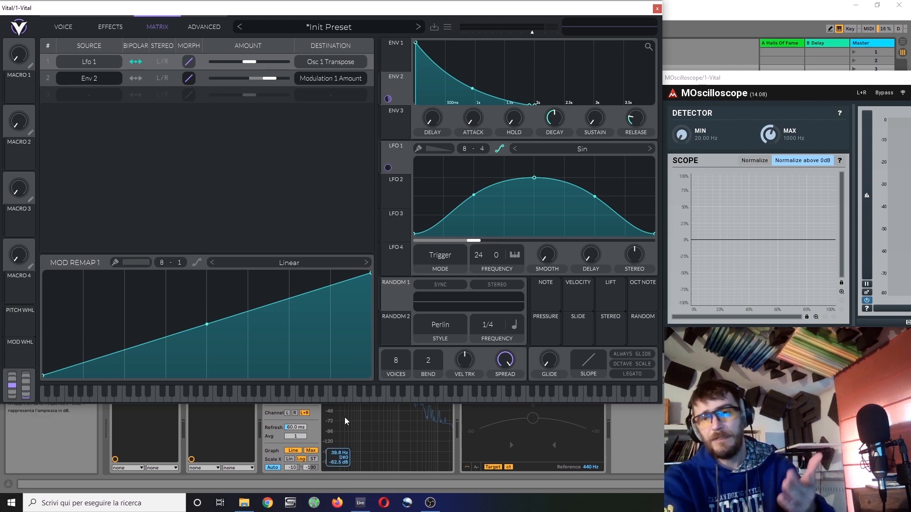
pyautogui.moveTo(399, 455)
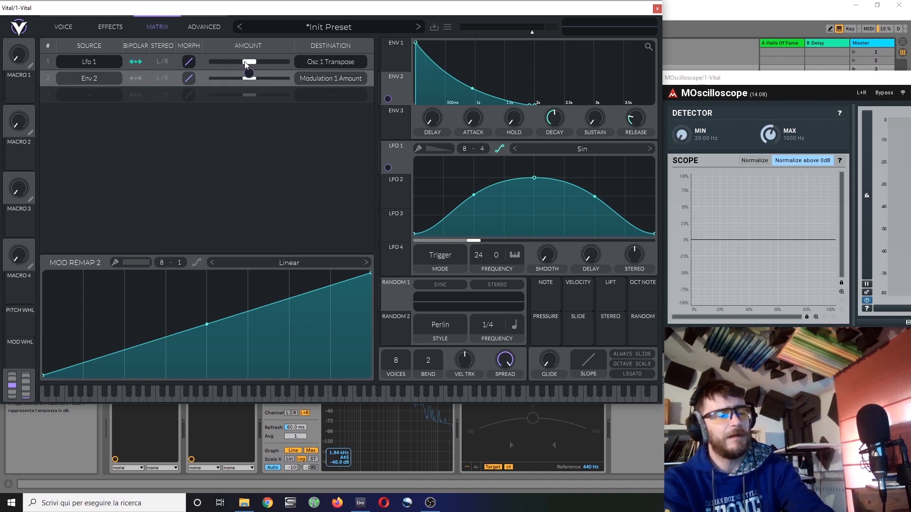
# Audition the LFO 1 transpose depth from zero through 25, 33 and 37, settling around 42.
pyautogui.click(581, 148)
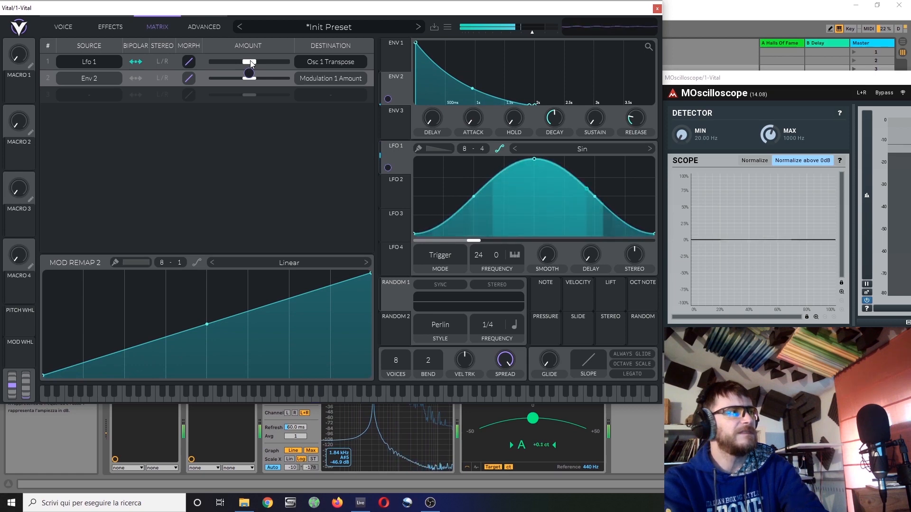
pyautogui.moveTo(247, 62); pyautogui.dragTo(258, 62)
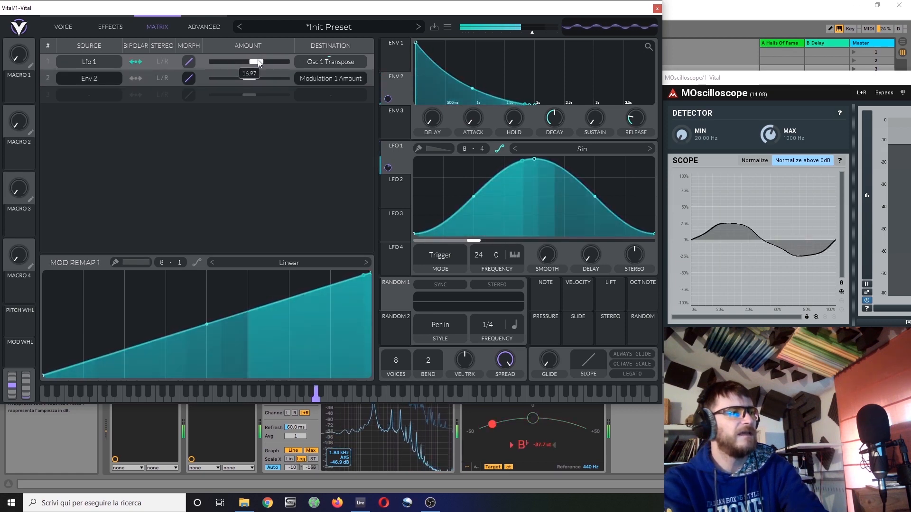
pyautogui.moveTo(258, 62); pyautogui.dragTo(248, 61)
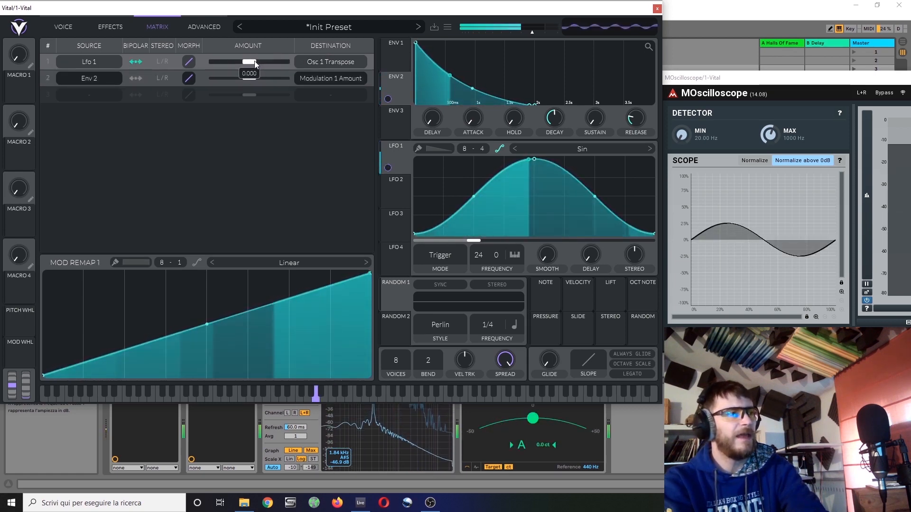
pyautogui.moveTo(235, 62); pyautogui.dragTo(261, 62)
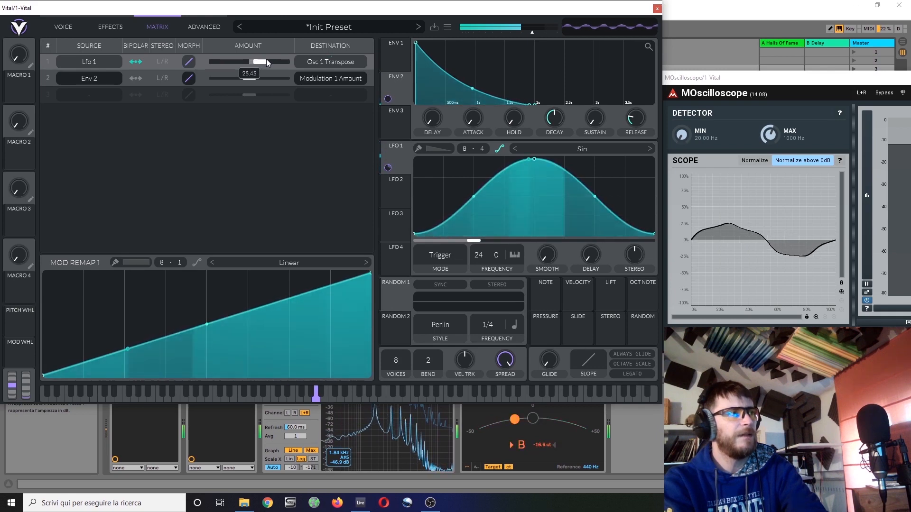
pyautogui.moveTo(260, 61); pyautogui.dragTo(269, 61)
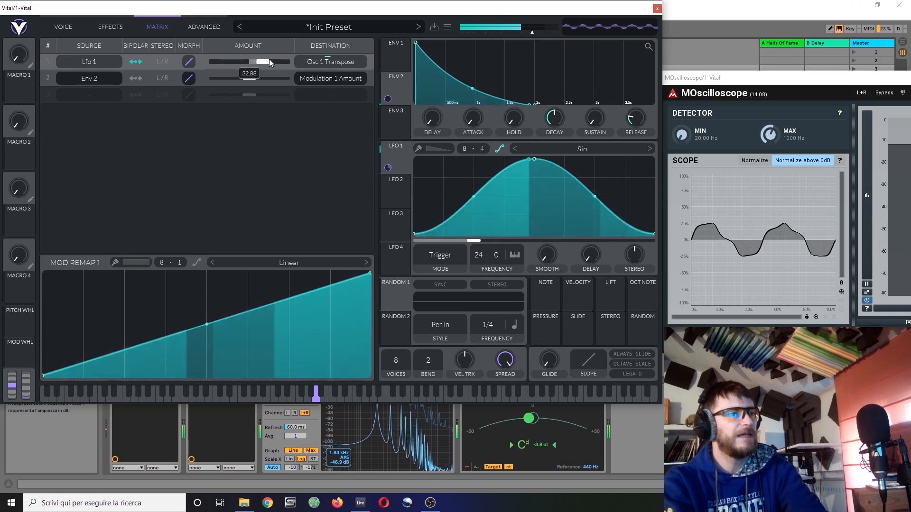
pyautogui.moveTo(264, 61); pyautogui.dragTo(273, 62)
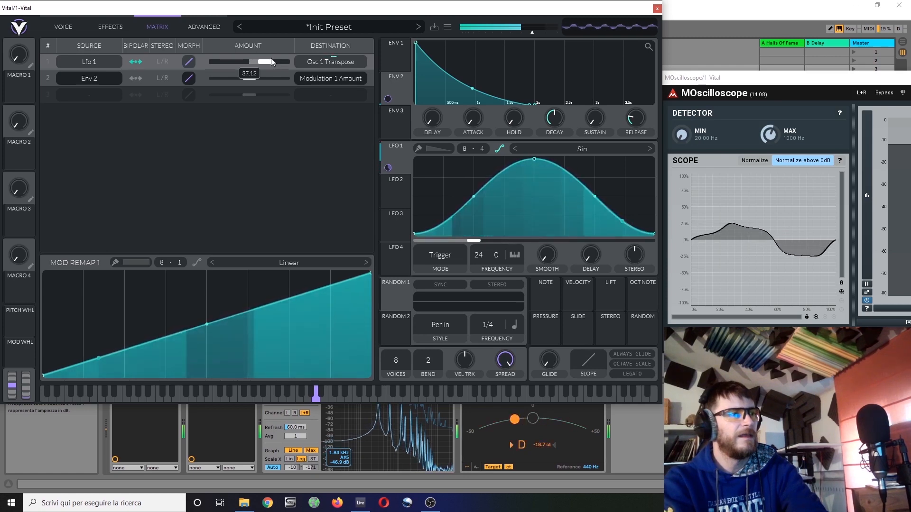
pyautogui.moveTo(271, 62); pyautogui.dragTo(262, 62)
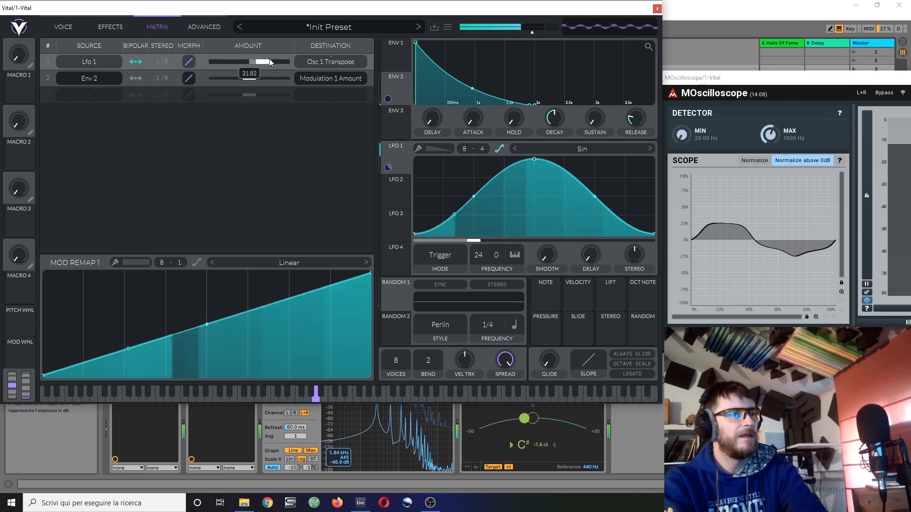
pyautogui.moveTo(261, 62); pyautogui.dragTo(274, 62)
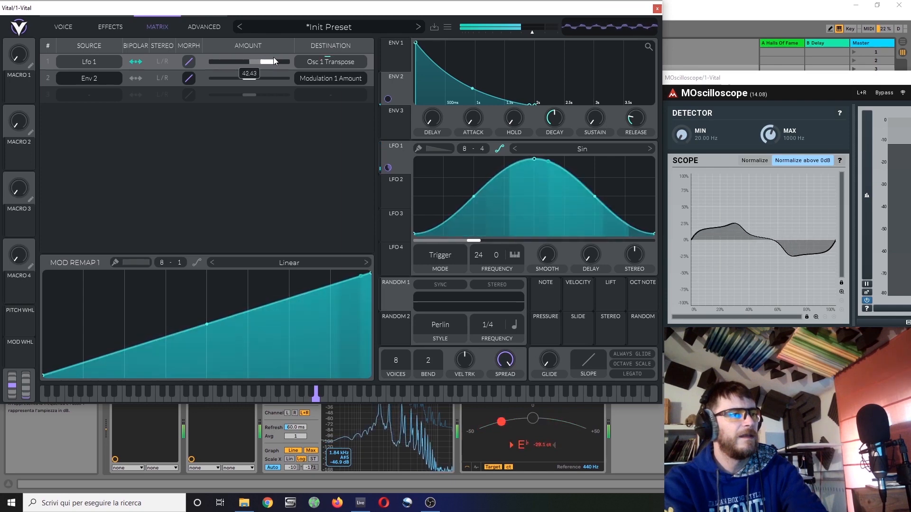
pyautogui.moveTo(268, 61); pyautogui.dragTo(264, 61)
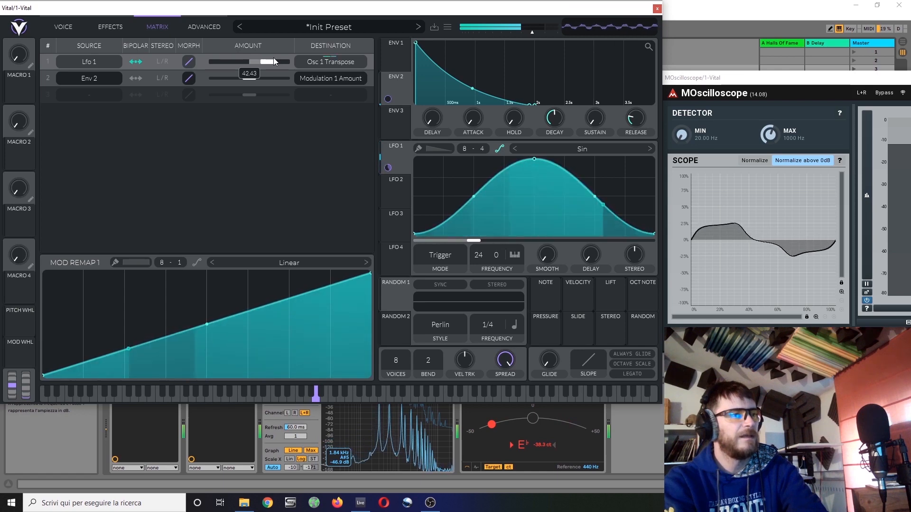
pyautogui.moveTo(264, 61); pyautogui.dragTo(279, 62)
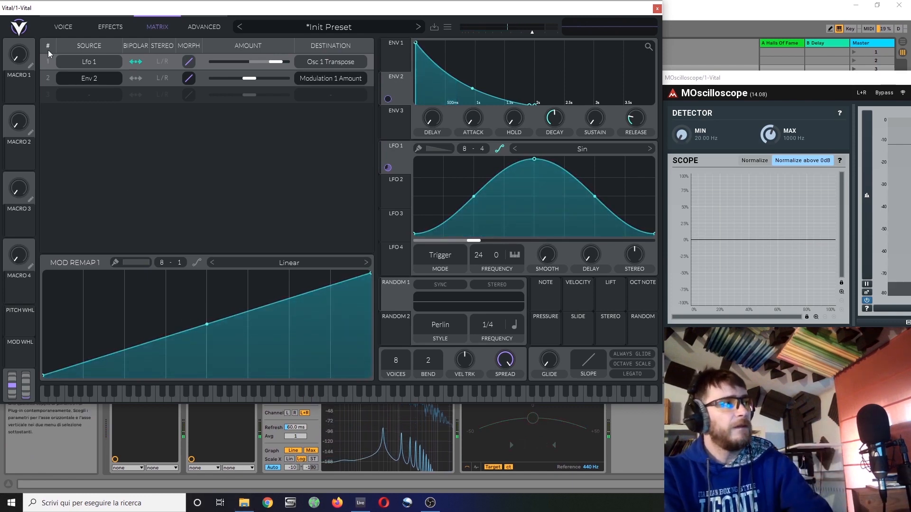
# Return to the Voice page and set Osc 1's FM-from-Osc-2 amount to about 34%.
pyautogui.click(62, 27)
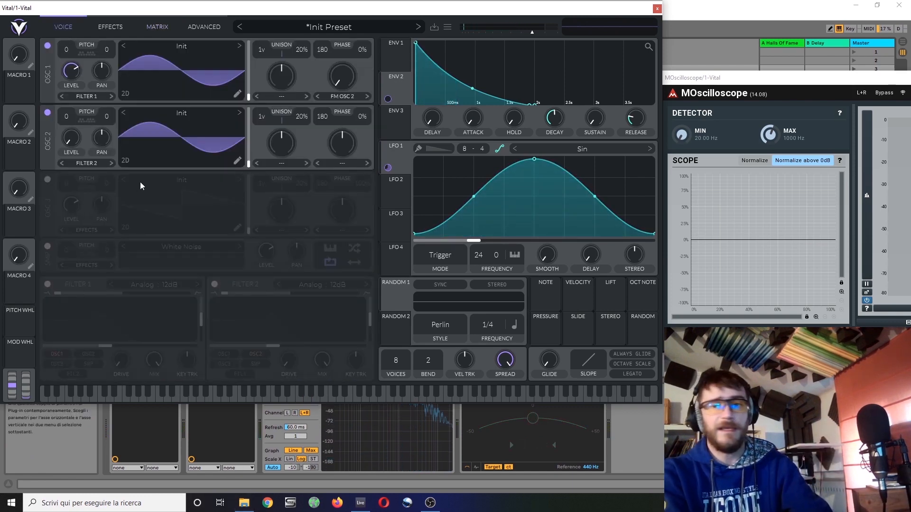
pyautogui.moveTo(183, 171)
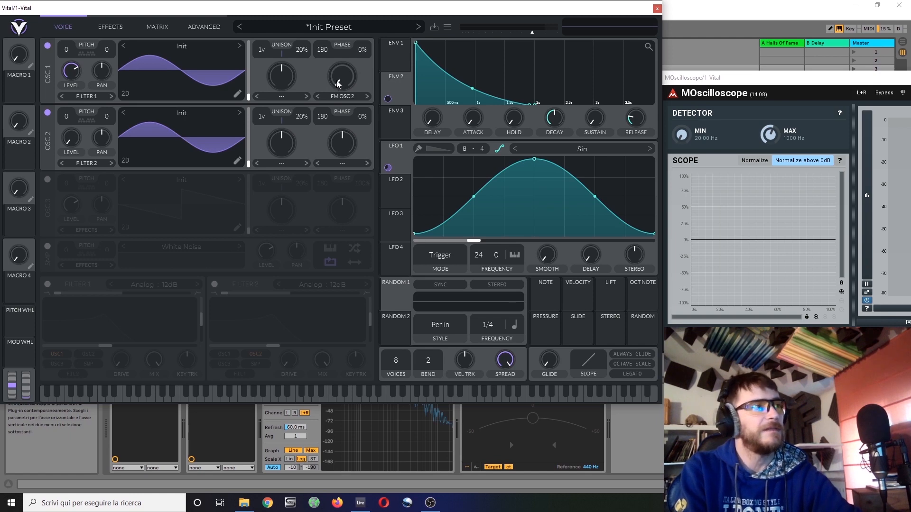
pyautogui.moveTo(341, 76); pyautogui.dragTo(341, 69)
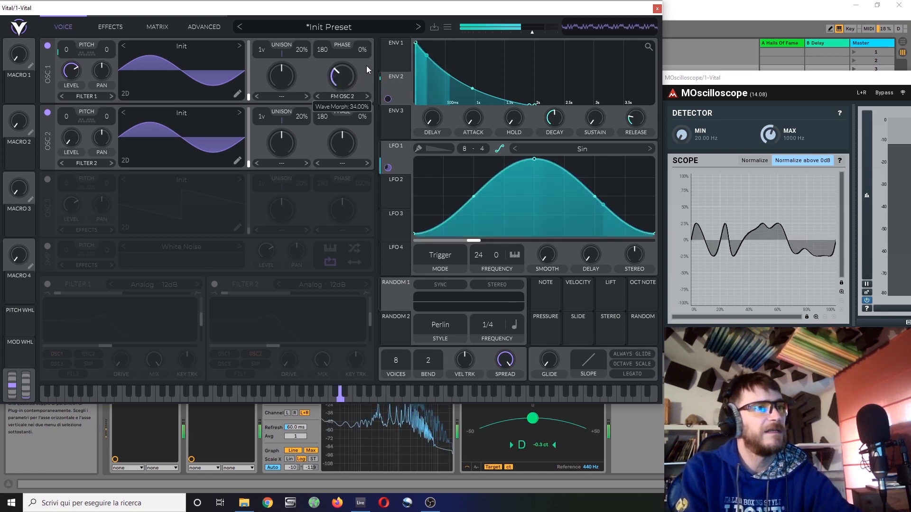
pyautogui.moveTo(341, 75); pyautogui.dragTo(341, 84)
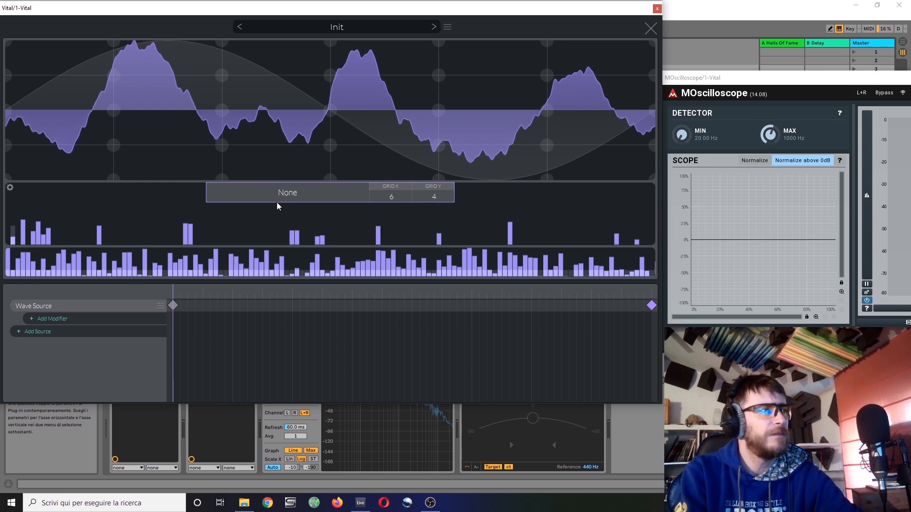
# Switch Osc 1's wavetable blend mode to Smooth Spectral Blend and close the editor.
pyautogui.click(287, 192)
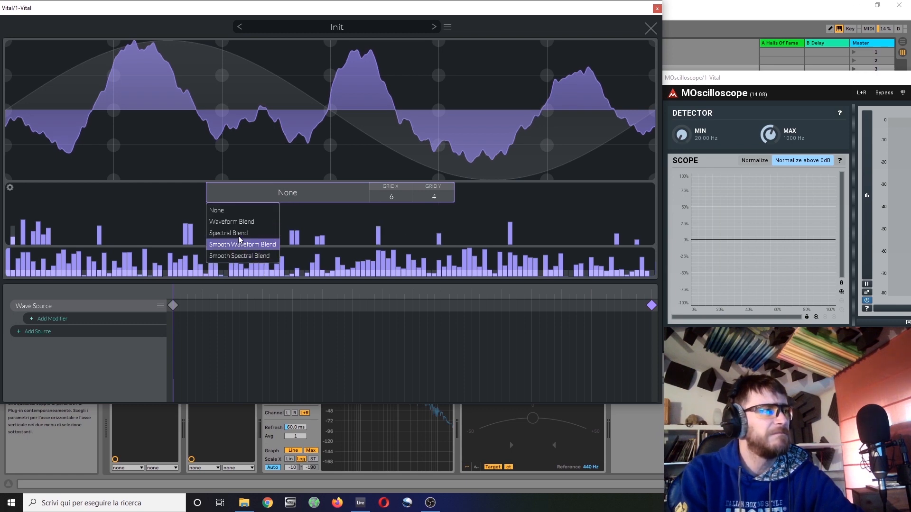
pyautogui.click(238, 255)
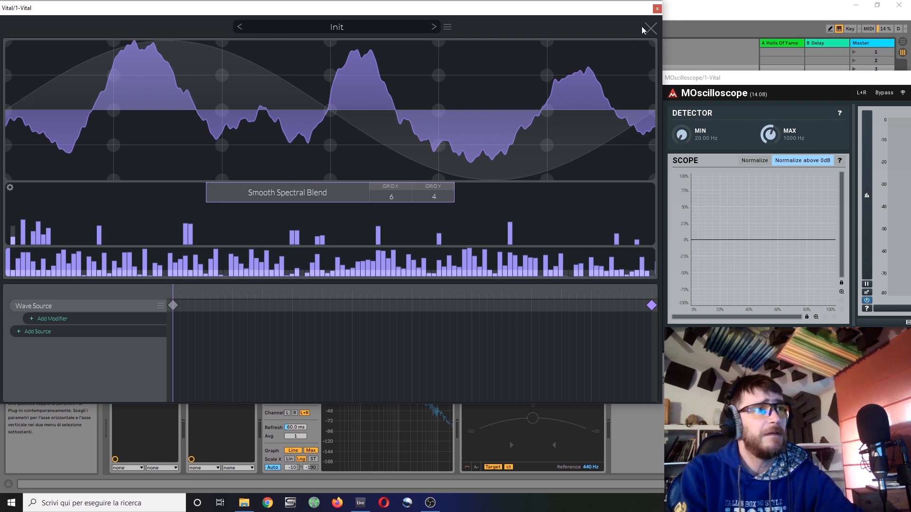
pyautogui.click(651, 28)
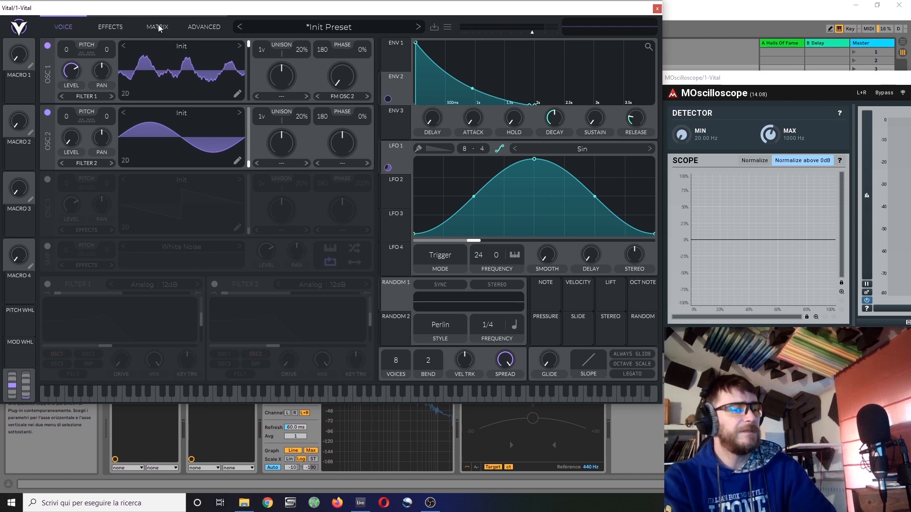
pyautogui.click(157, 26)
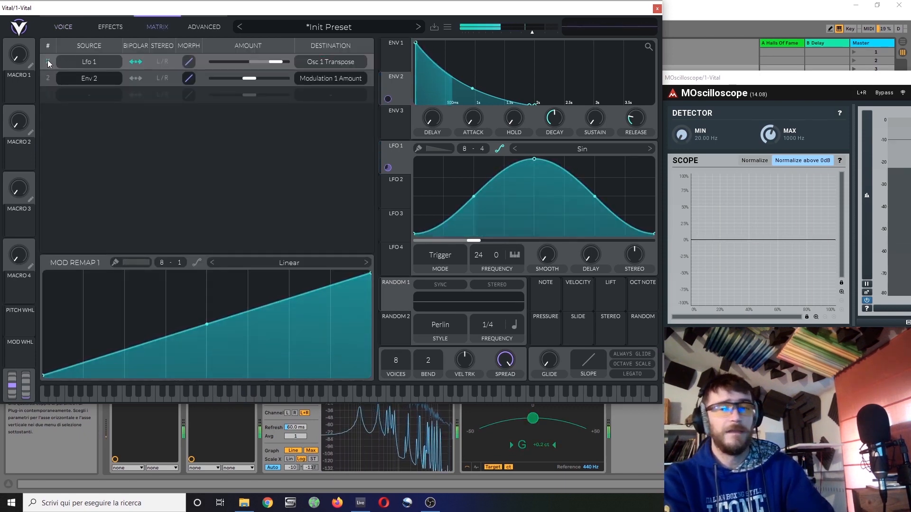
pyautogui.click(62, 27)
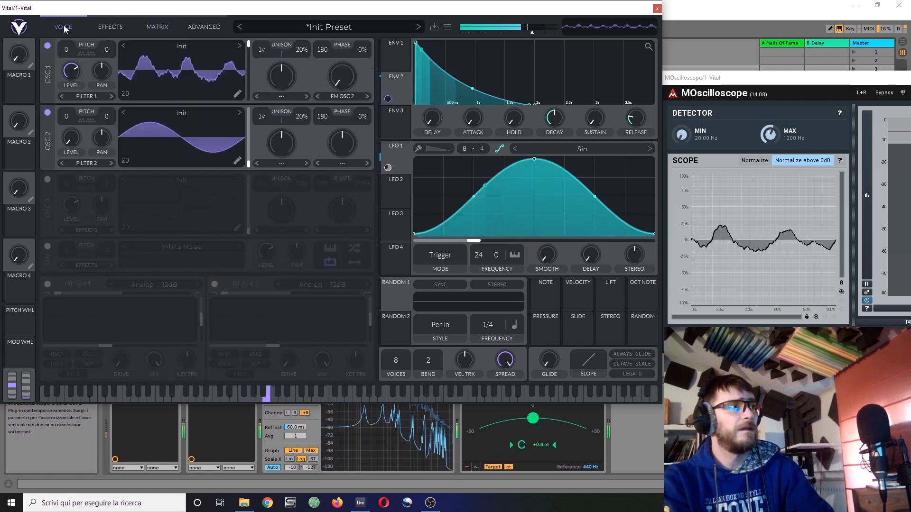
pyautogui.moveTo(248, 46); pyautogui.dragTo(248, 52)
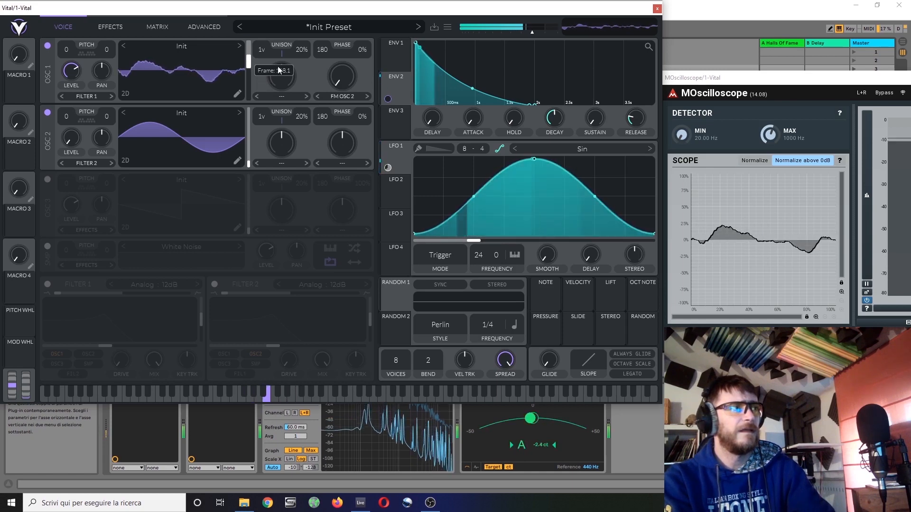
pyautogui.click(109, 26)
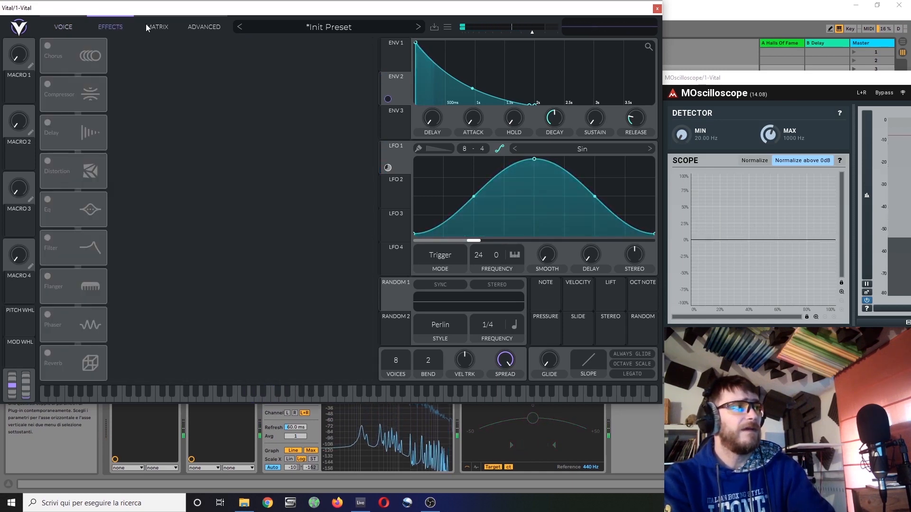
pyautogui.click(157, 26)
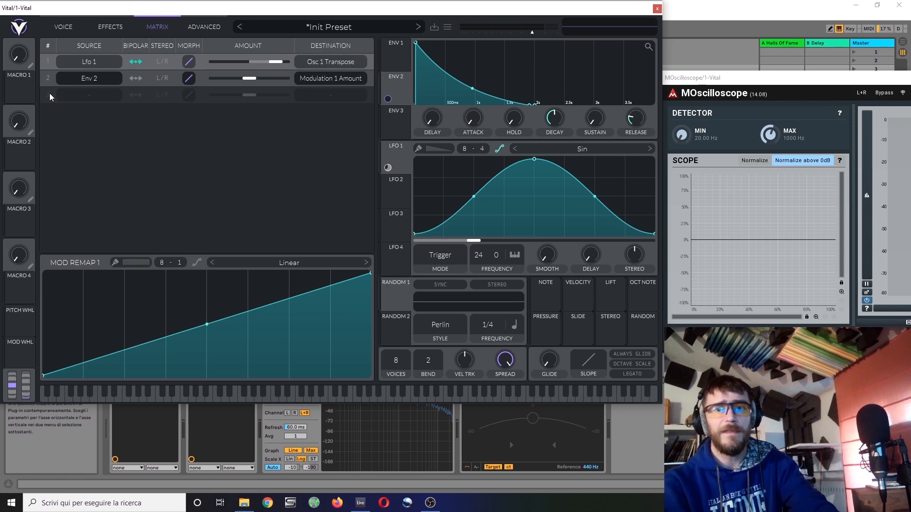
pyautogui.moveTo(52, 142)
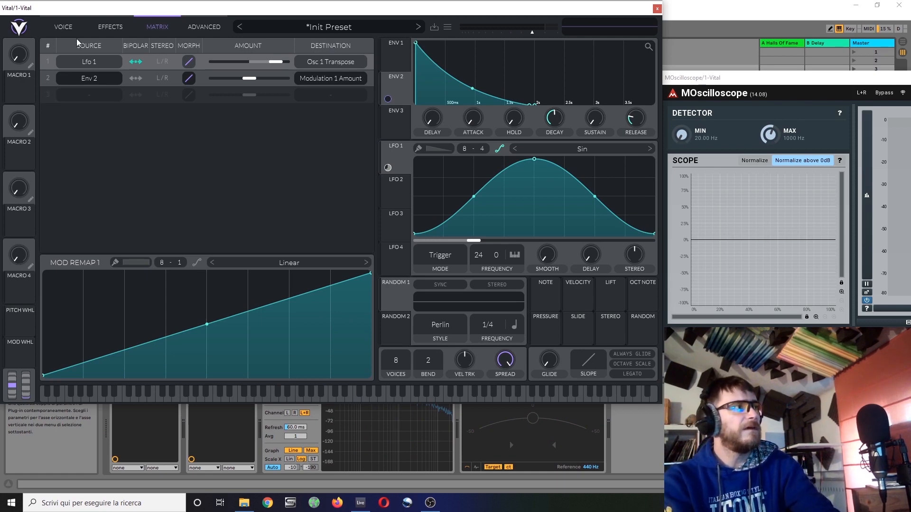
pyautogui.moveTo(35, 26)
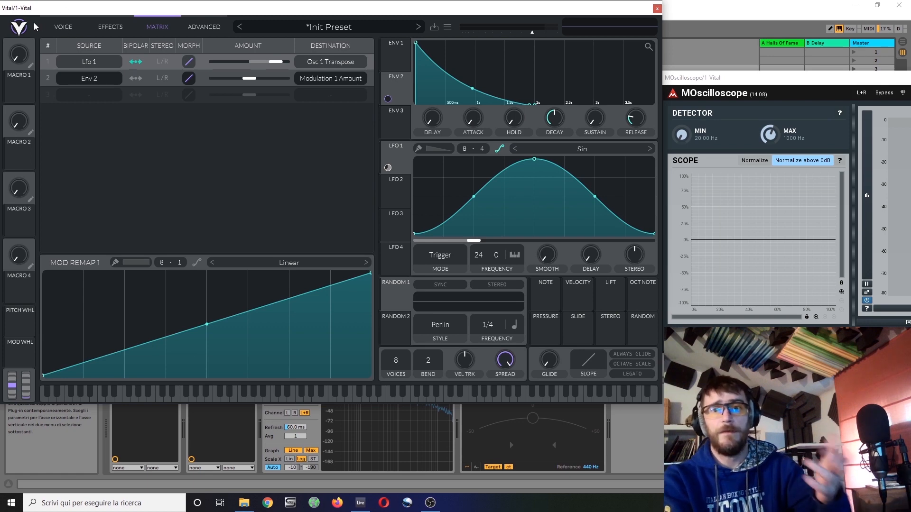
pyautogui.moveTo(394, 197)
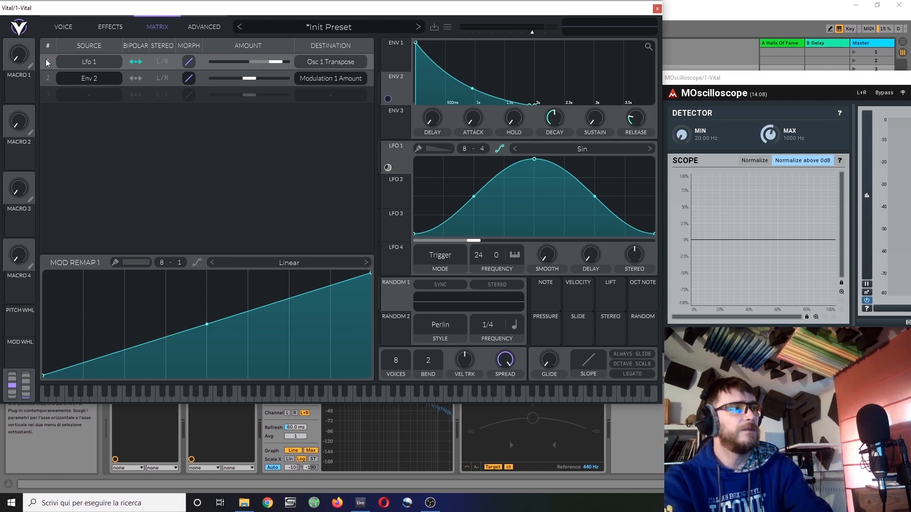
pyautogui.moveTo(386, 168)
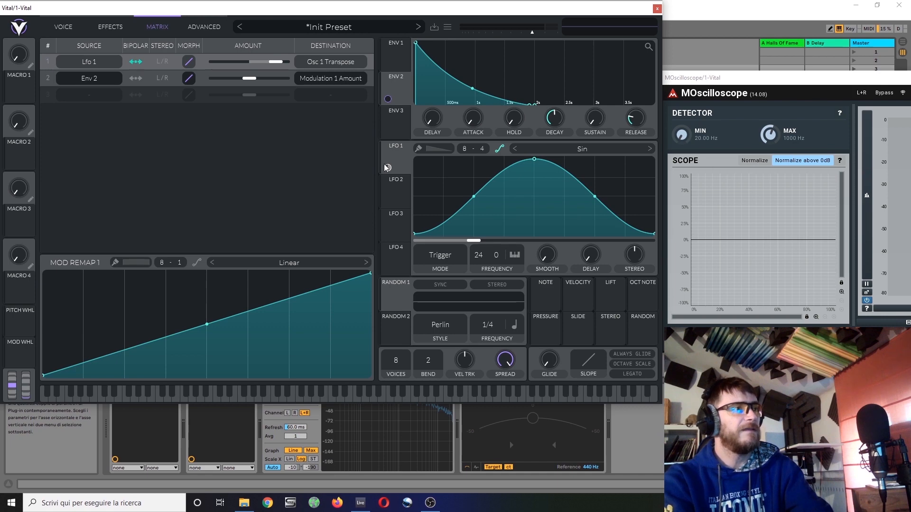
pyautogui.click(394, 157)
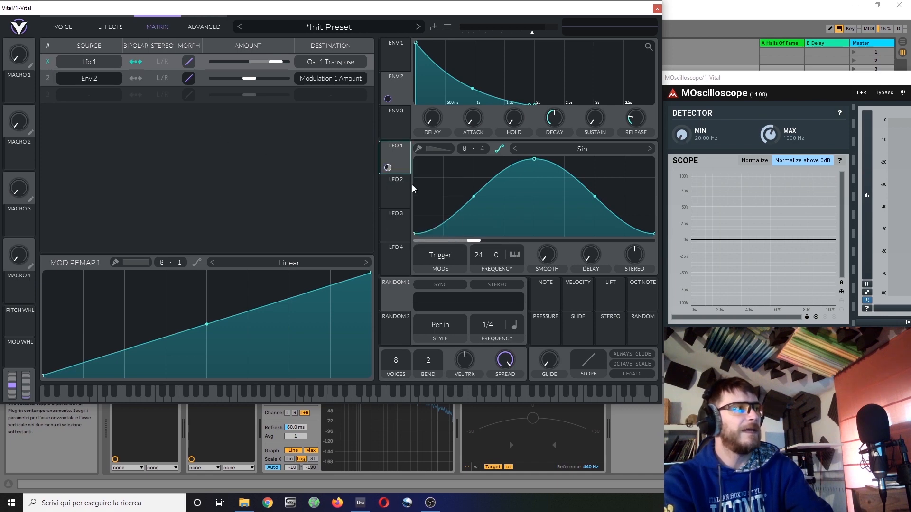
pyautogui.moveTo(55, 66)
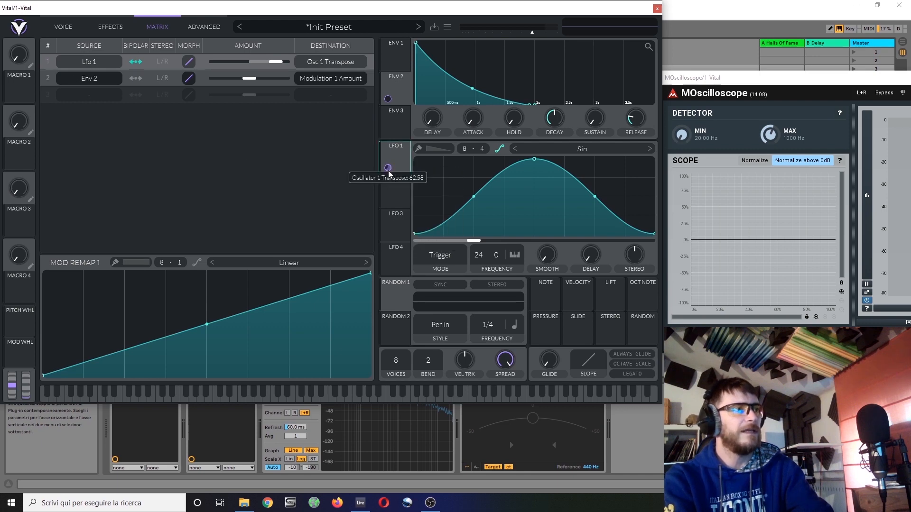
pyautogui.rightClick(388, 168)
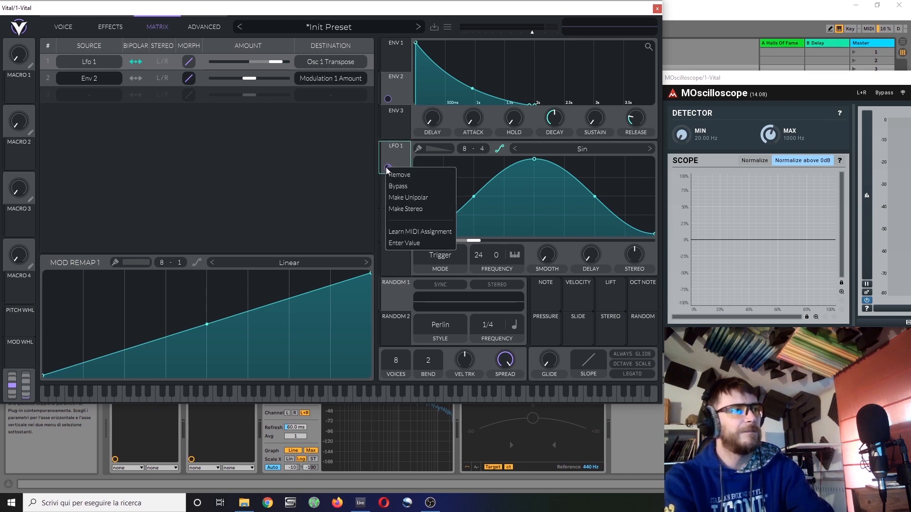
pyautogui.click(196, 190)
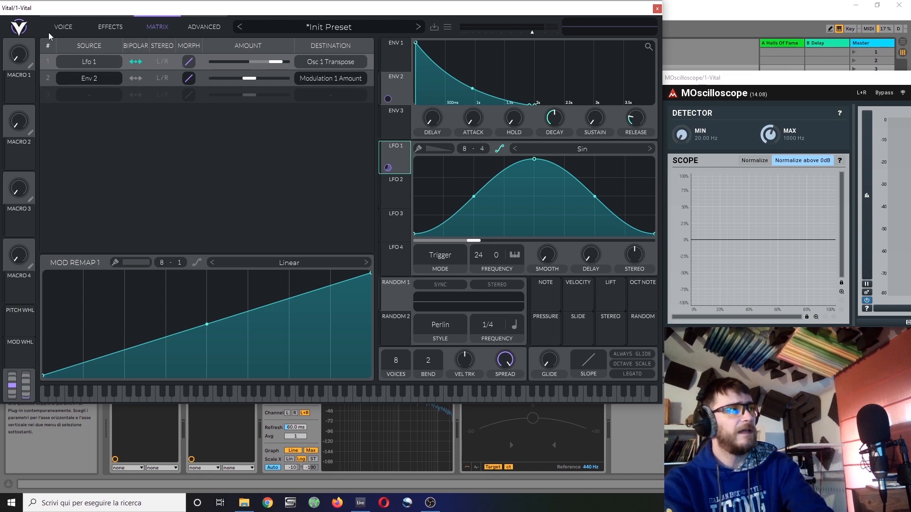
pyautogui.click(63, 26)
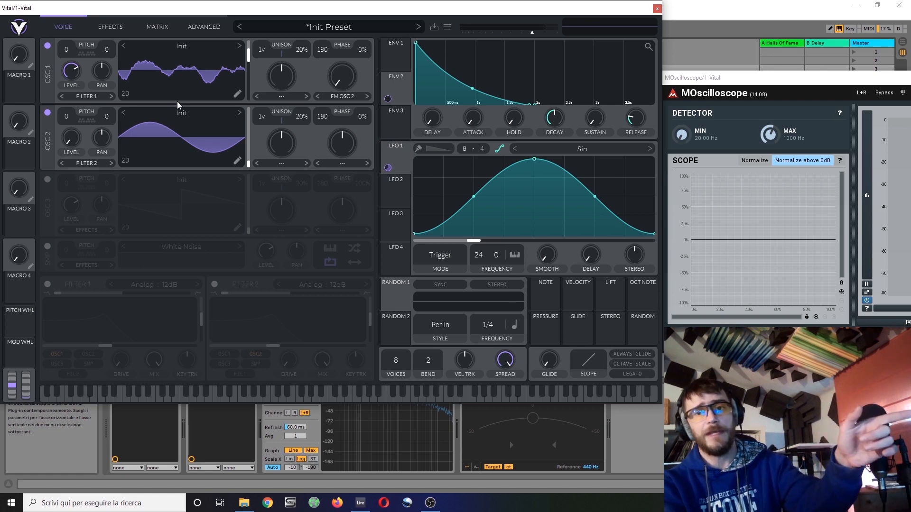
pyautogui.moveTo(399, 200)
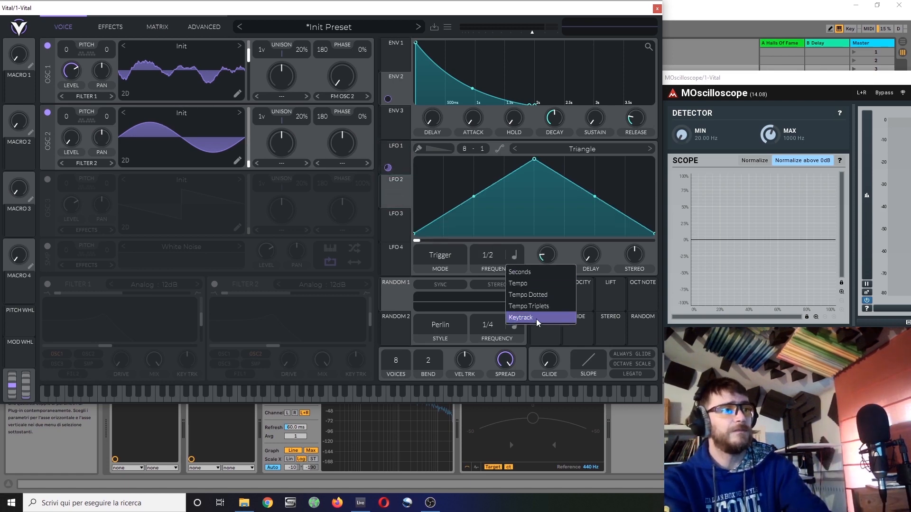
# Set LFO 2 to keytrack, route it to Osc 2 transpose, and verify it in the Matrix.
pyautogui.click(520, 318)
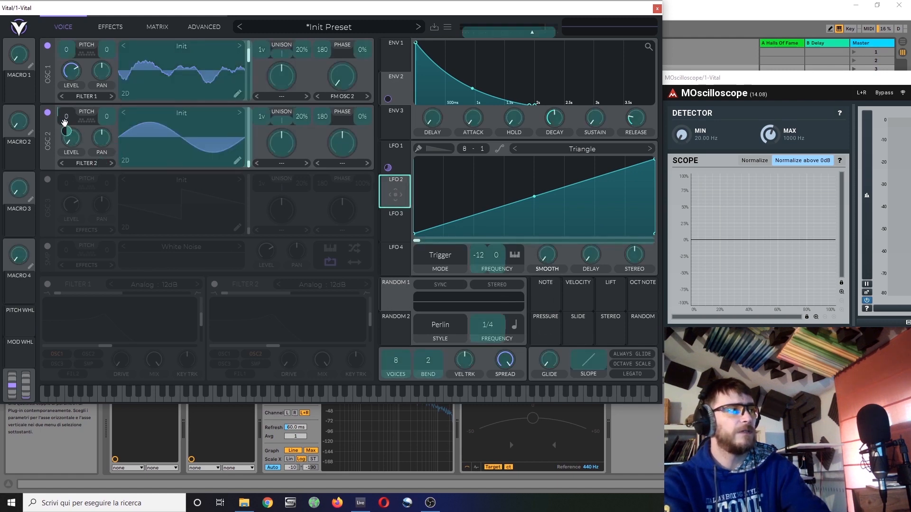
pyautogui.rightClick(66, 120)
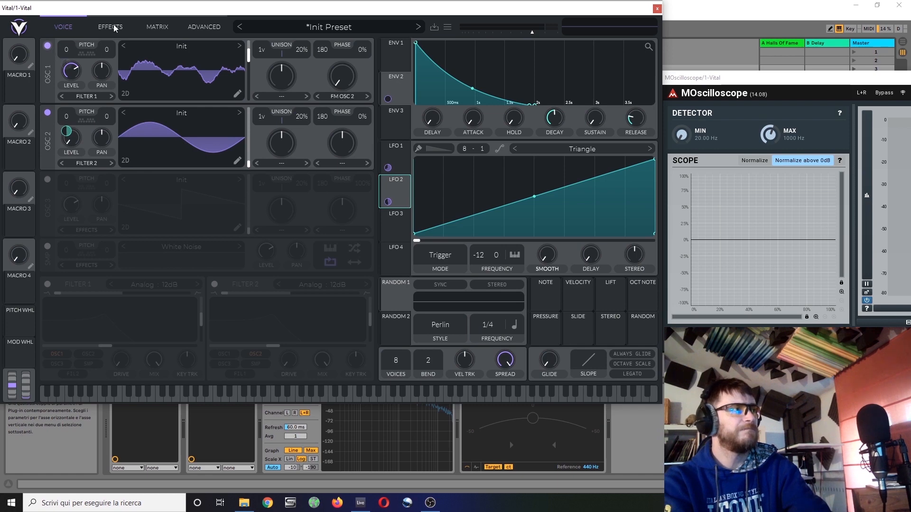
pyautogui.click(156, 26)
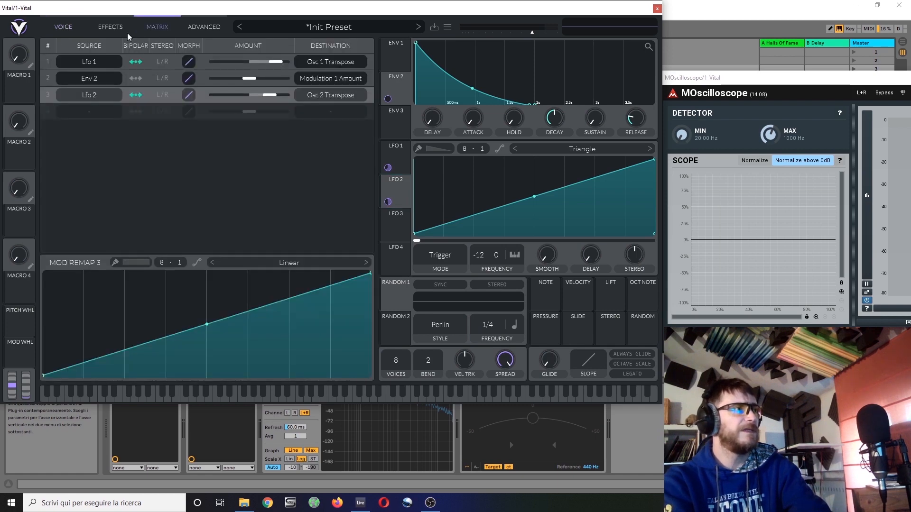
pyautogui.click(62, 26)
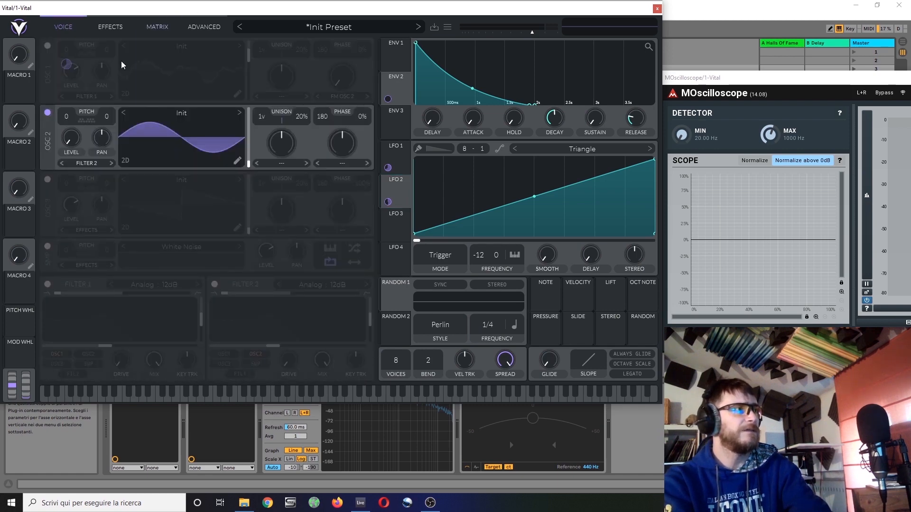
pyautogui.click(156, 27)
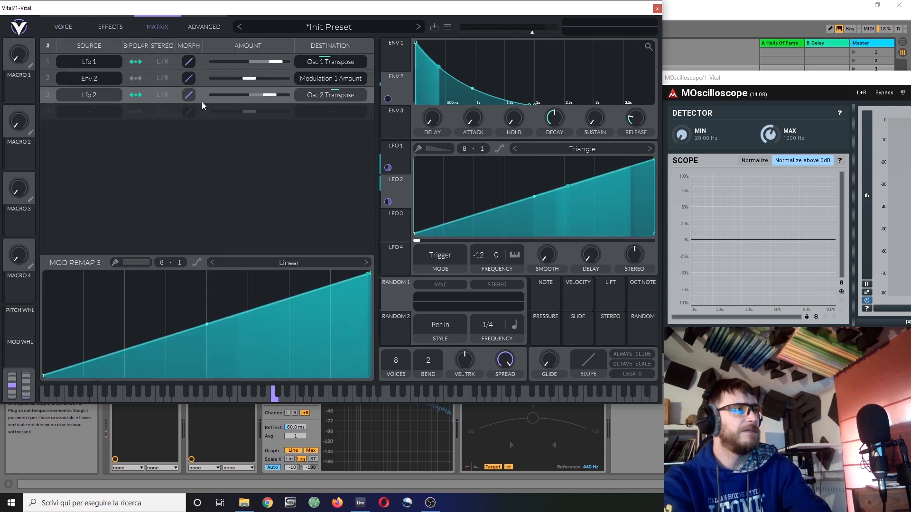
pyautogui.click(62, 27)
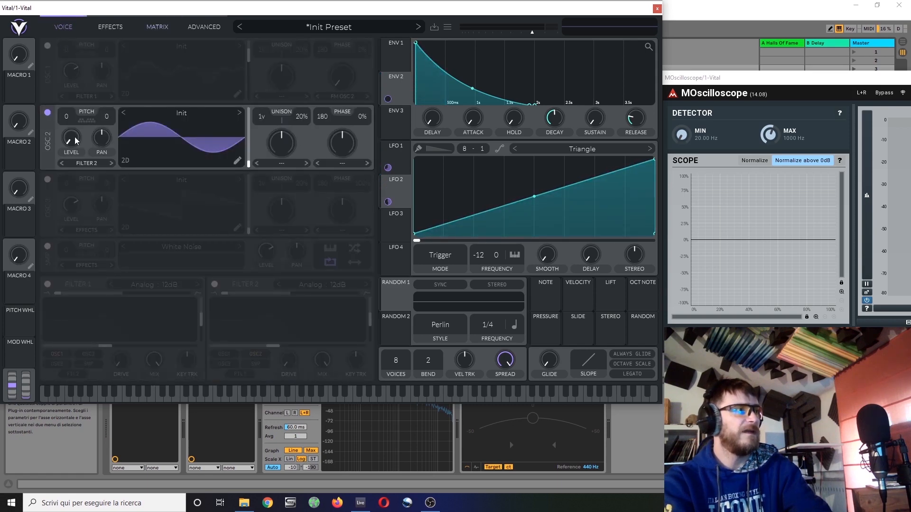
pyautogui.click(158, 26)
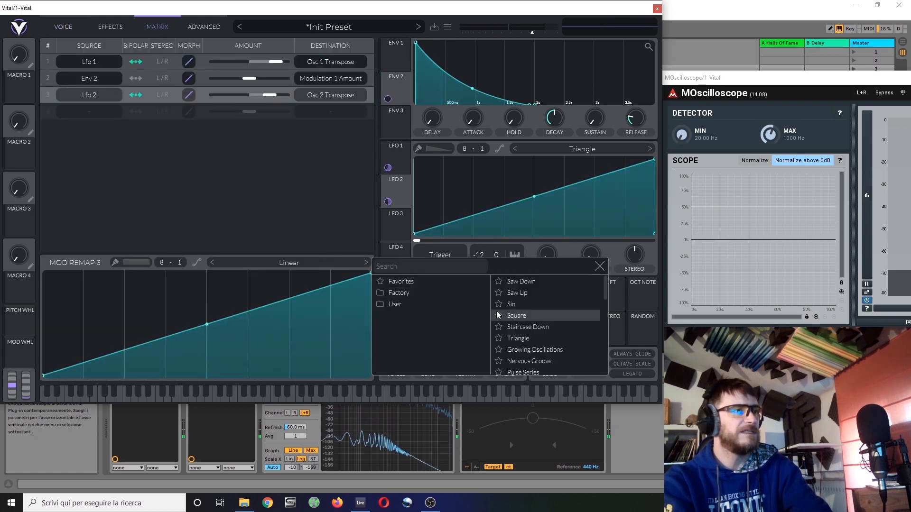
# Give LFO 2 the 5sines remap curve and start lowering its Osc 2 Transpose amount.
pyautogui.click(394, 304)
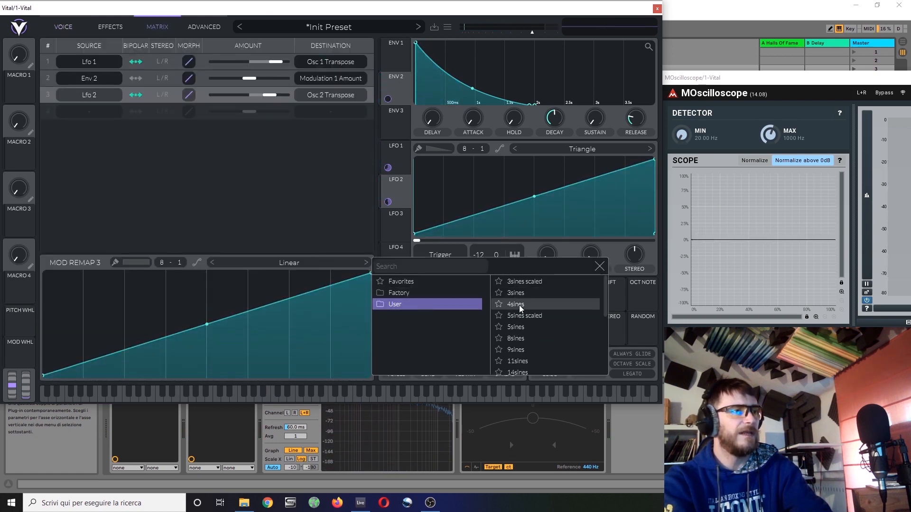
pyautogui.click(524, 315)
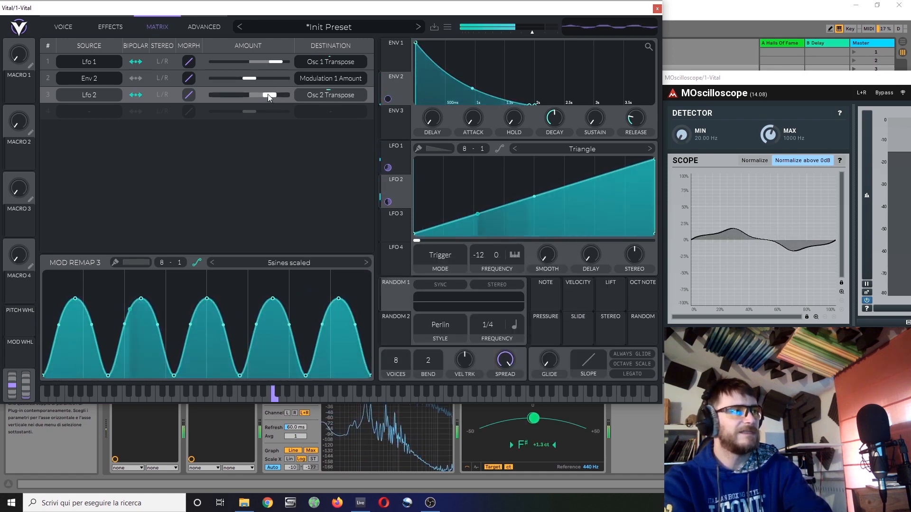
pyautogui.moveTo(250, 95); pyautogui.dragTo(274, 95)
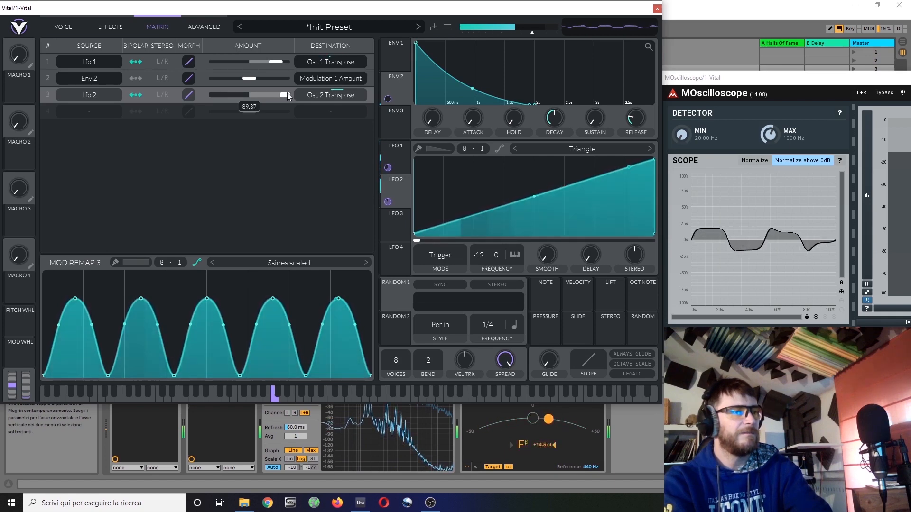
pyautogui.moveTo(287, 94); pyautogui.dragTo(281, 95)
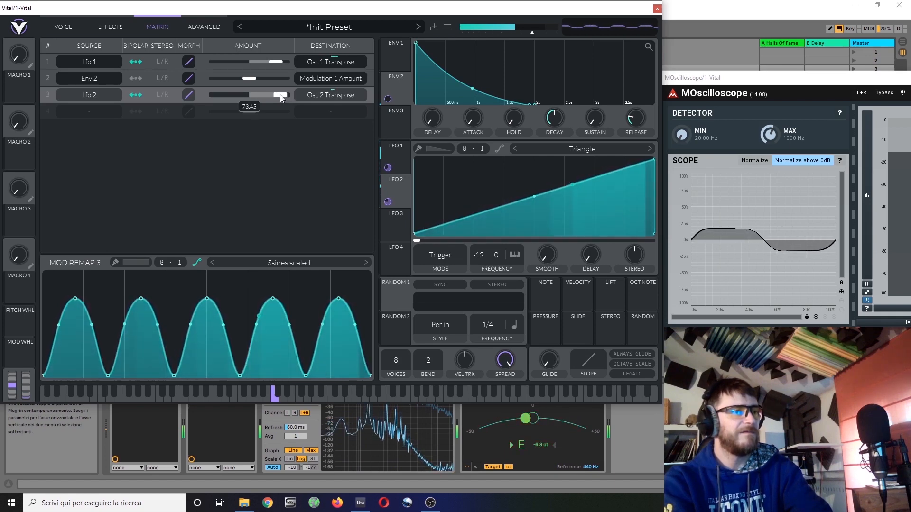
pyautogui.moveTo(282, 95); pyautogui.dragTo(273, 95)
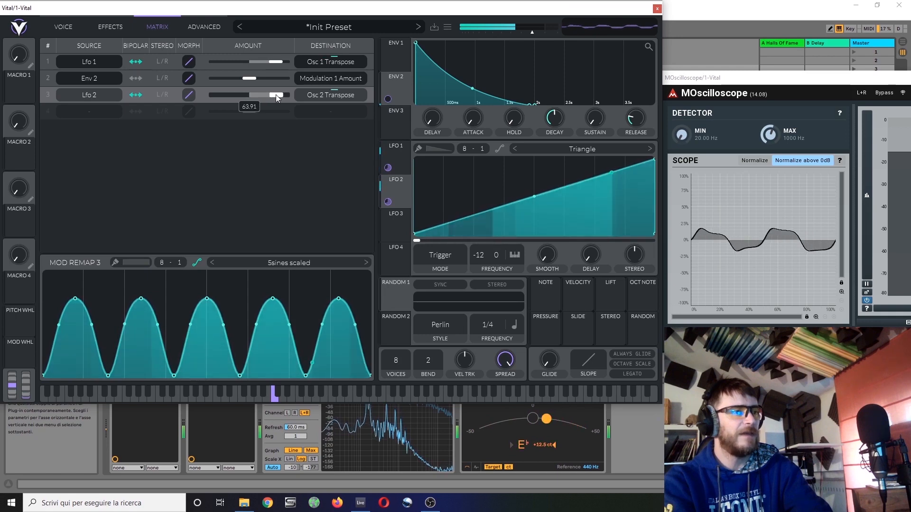
# Fine-tune the LFO 2 → Osc 2 Transpose amount to 34.20.
pyautogui.moveTo(274, 95); pyautogui.dragTo(270, 95)
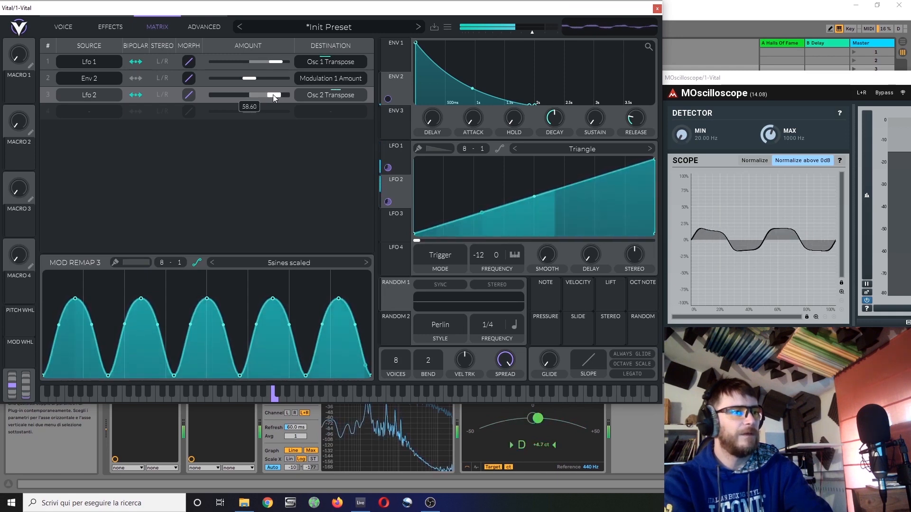
pyautogui.moveTo(276, 95); pyautogui.dragTo(267, 95)
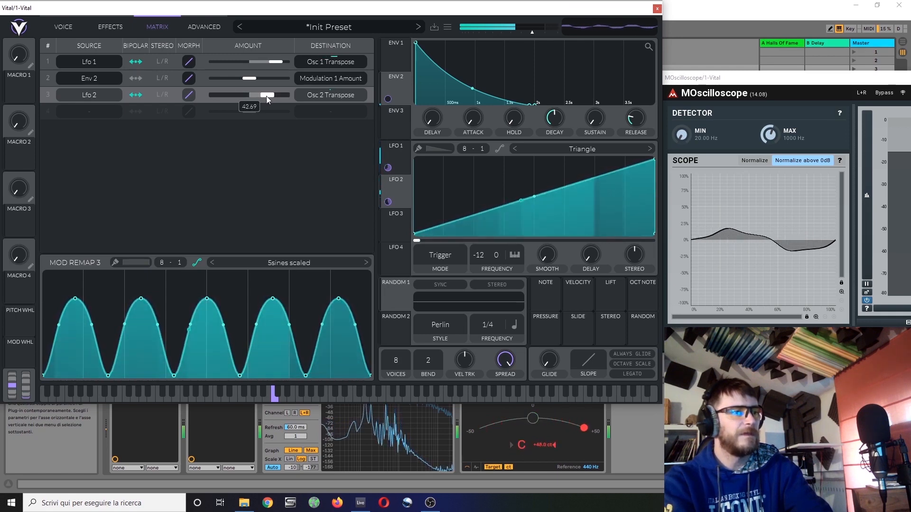
pyautogui.moveTo(267, 95); pyautogui.dragTo(264, 95)
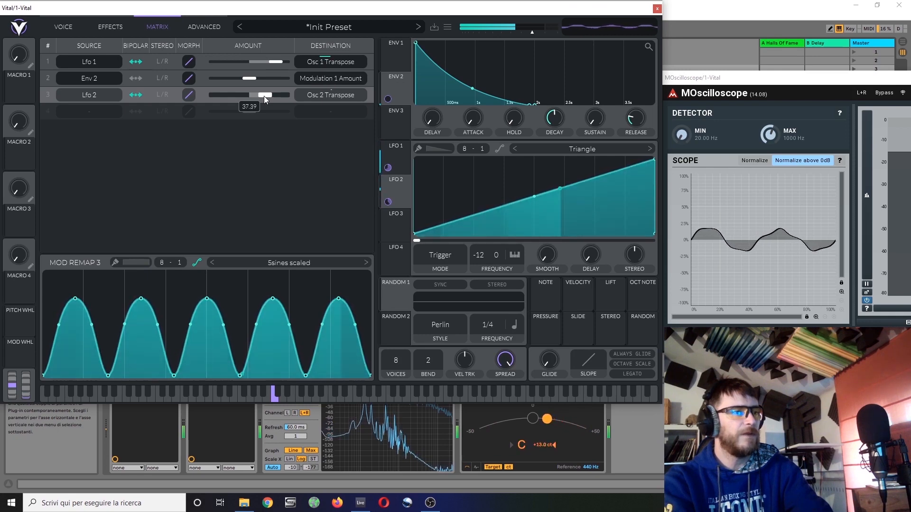
pyautogui.moveTo(264, 95); pyautogui.dragTo(262, 94)
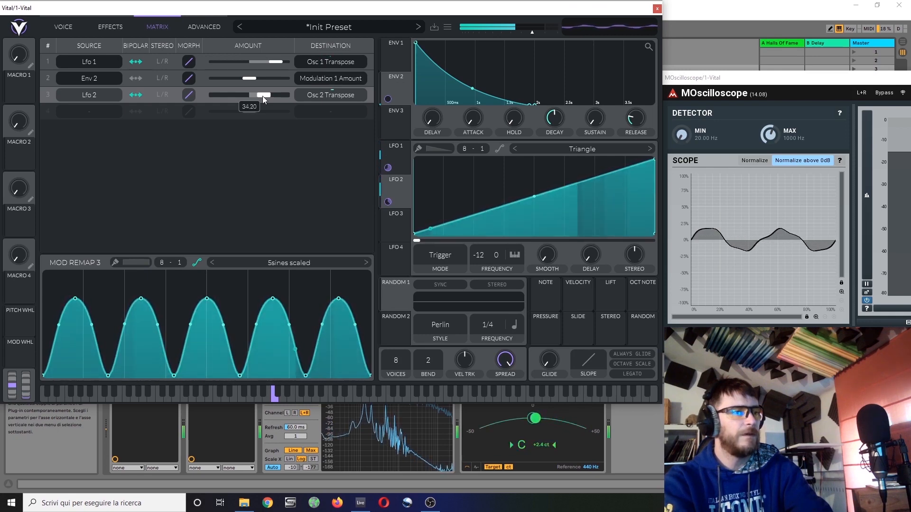
pyautogui.moveTo(262, 95); pyautogui.dragTo(266, 95)
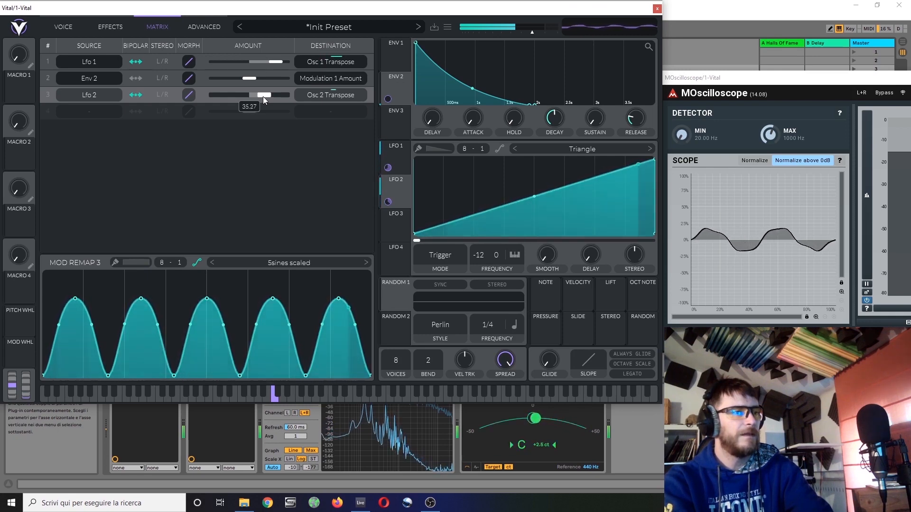
pyautogui.moveTo(264, 95); pyautogui.dragTo(261, 95)
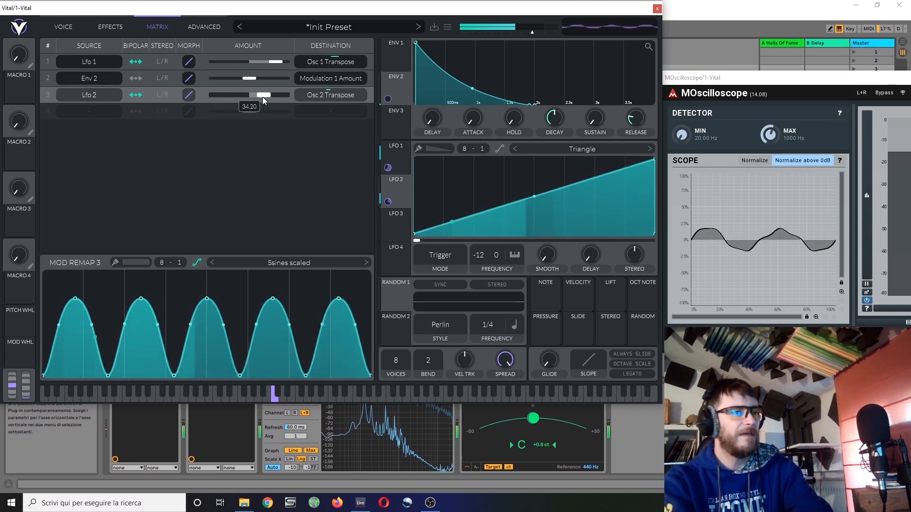
pyautogui.moveTo(265, 94); pyautogui.dragTo(250, 95)
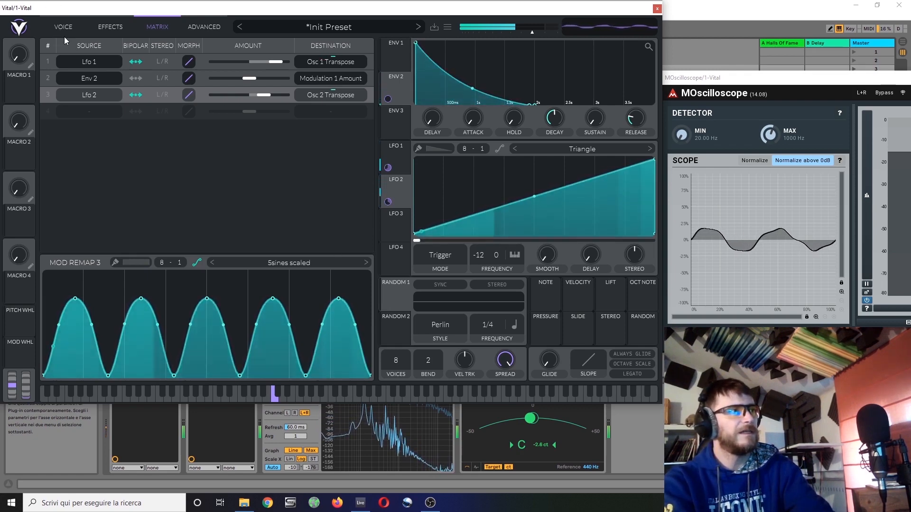
pyautogui.click(63, 26)
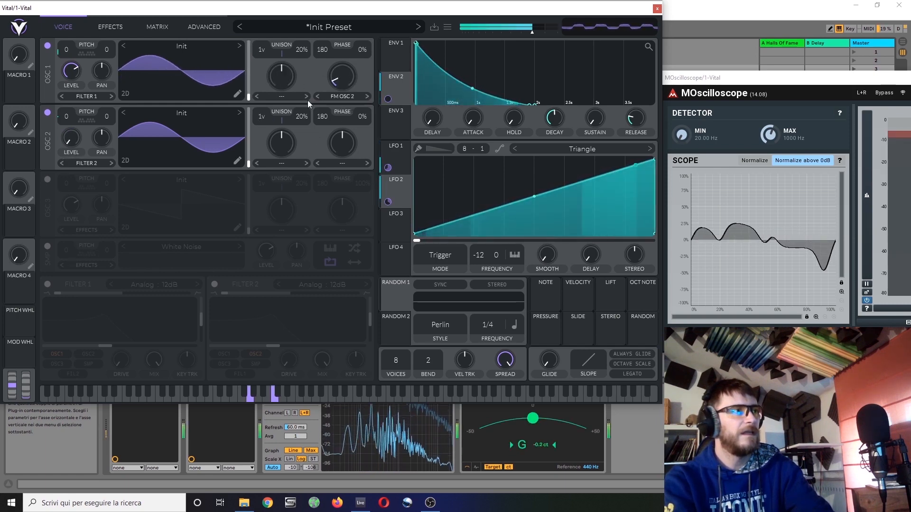
pyautogui.moveTo(342, 75); pyautogui.dragTo(336, 78)
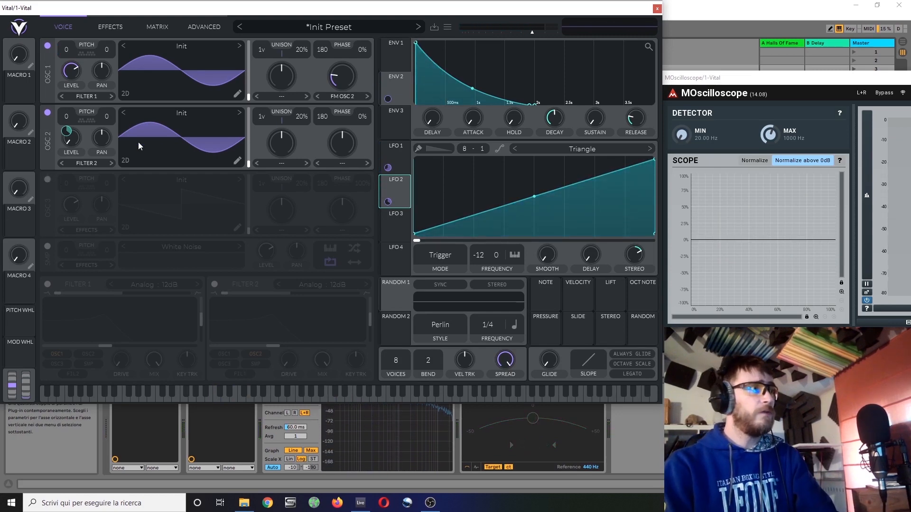
pyautogui.rightClick(181, 137)
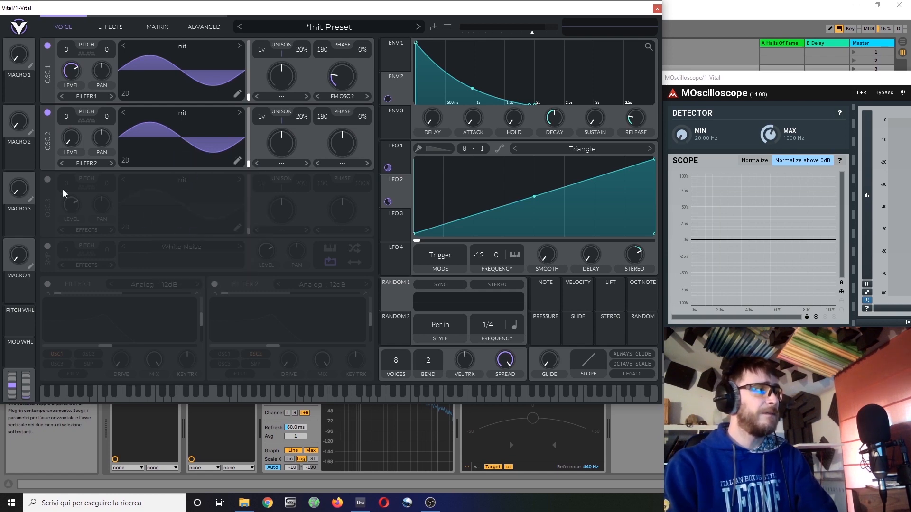
# Enable oscillator 3 and set oscillator 2's distortion mode to RM Osc 3.
pyautogui.click(47, 179)
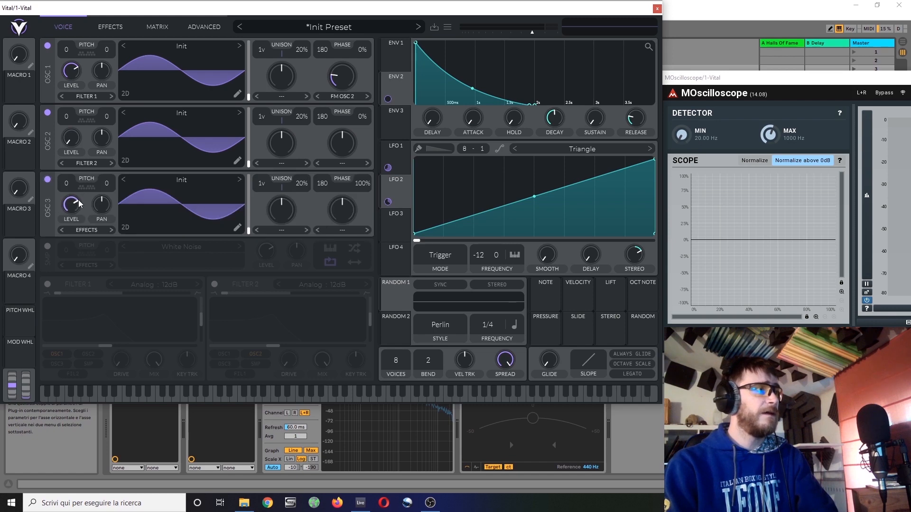
pyautogui.click(342, 163)
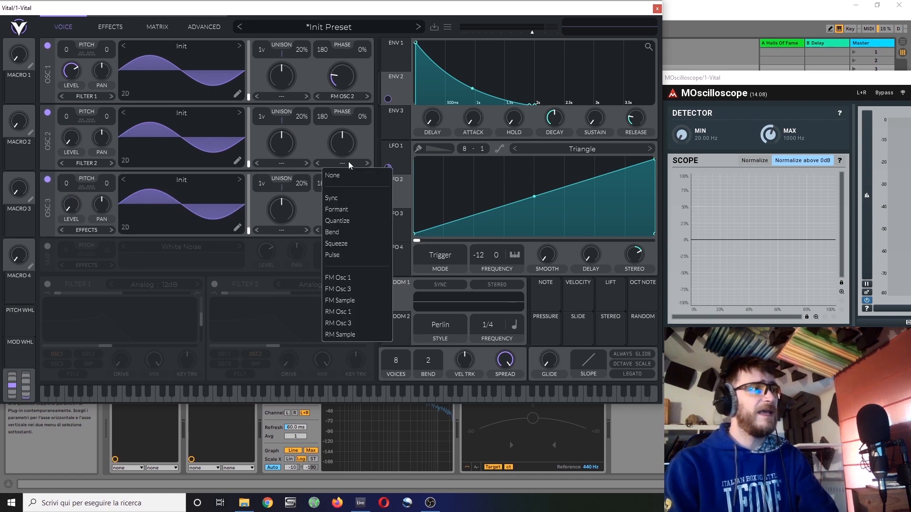
pyautogui.click(337, 312)
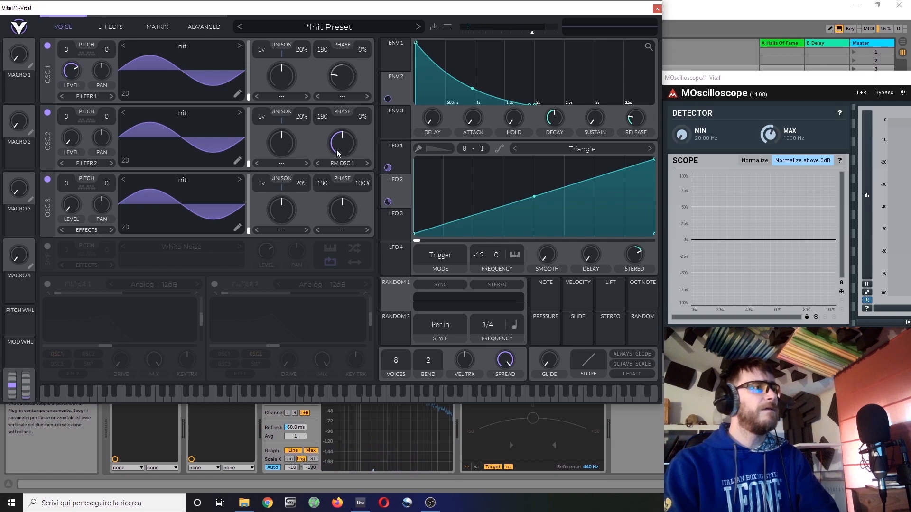
pyautogui.click(342, 163)
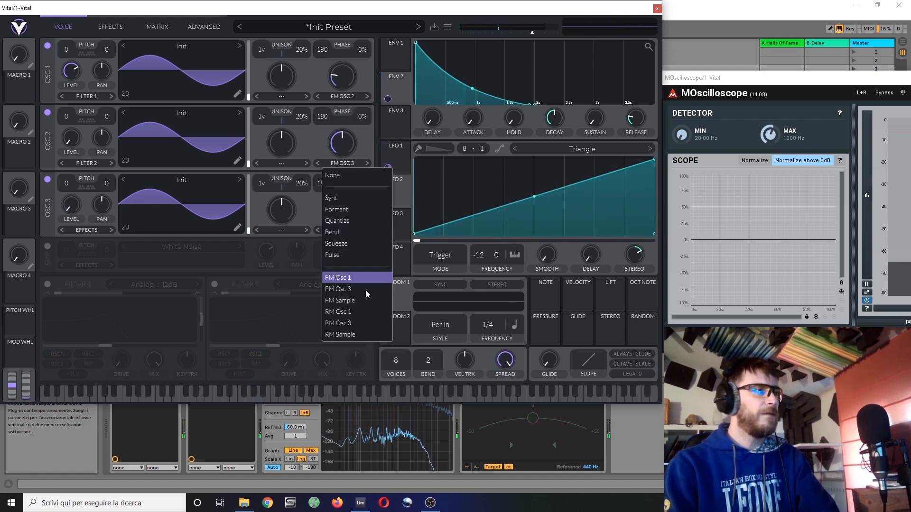
pyautogui.moveTo(342, 324)
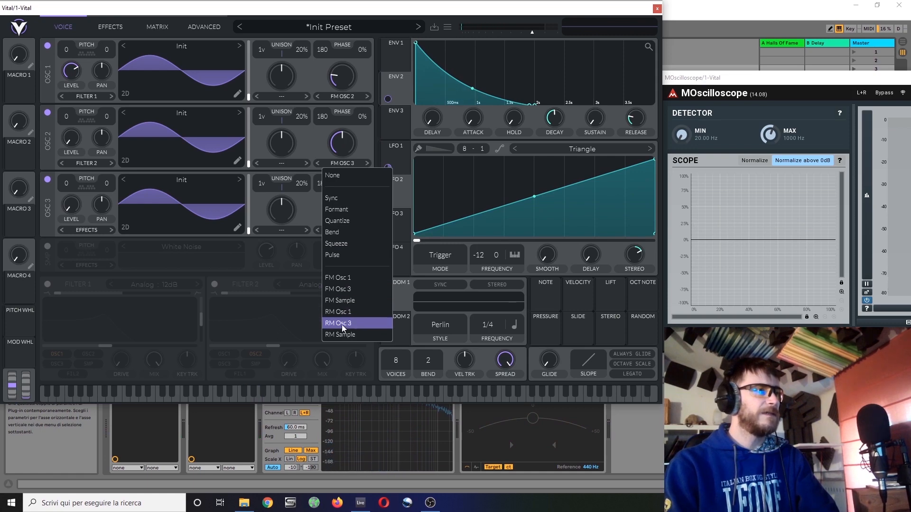
pyautogui.click(339, 323)
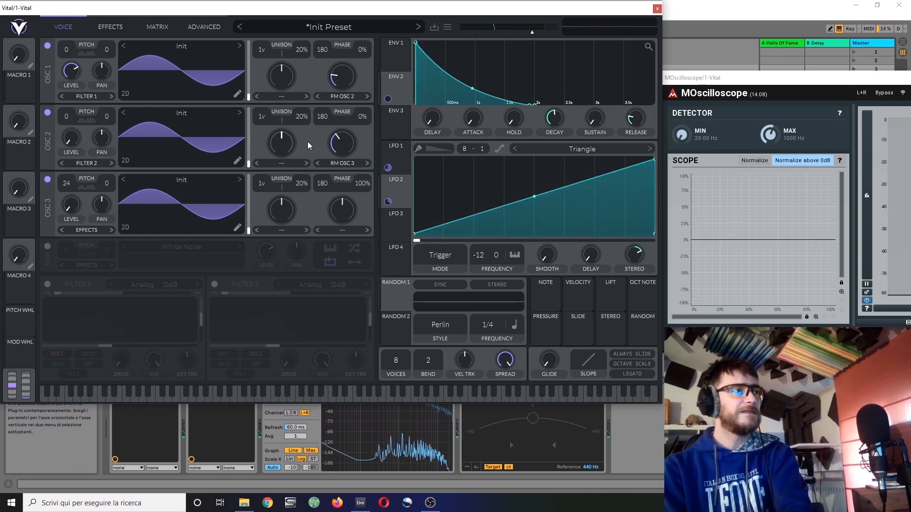
# Retune Osc 2's ring-mod depth and Osc 1's FM amount (about 22%), then grab ENV 2.
pyautogui.moveTo(341, 143); pyautogui.dragTo(341, 140)
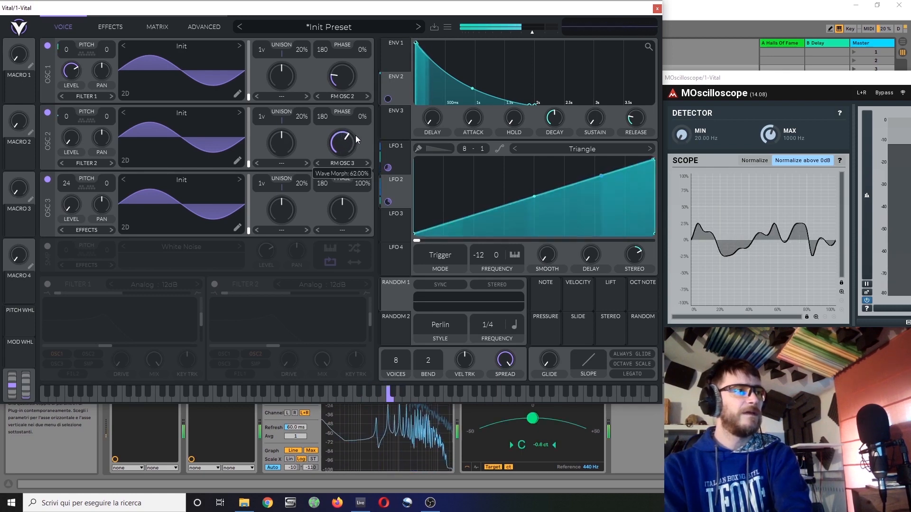
pyautogui.moveTo(342, 75); pyautogui.dragTo(341, 64)
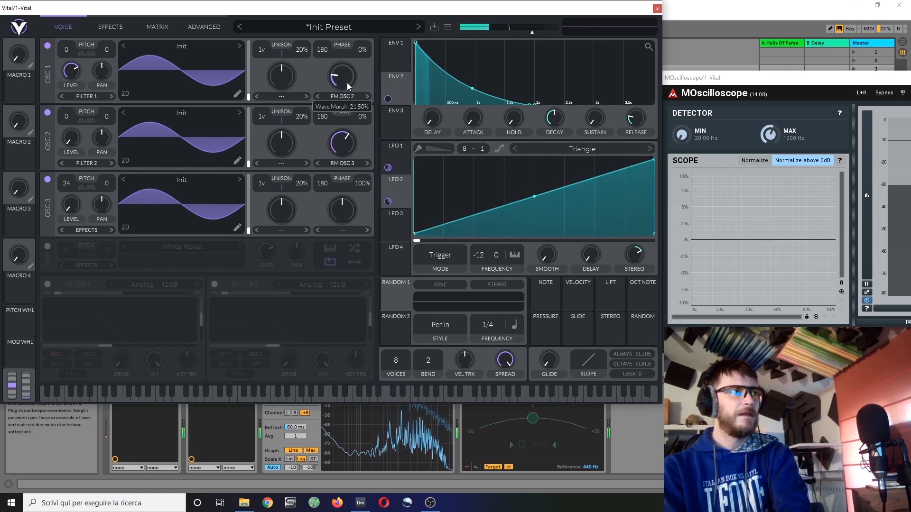
pyautogui.moveTo(342, 77); pyautogui.dragTo(342, 85)
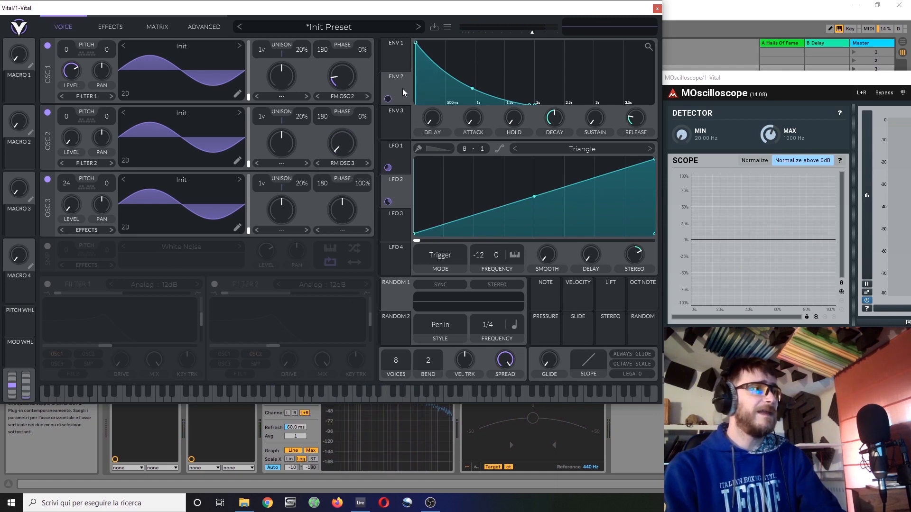
pyautogui.click(395, 76)
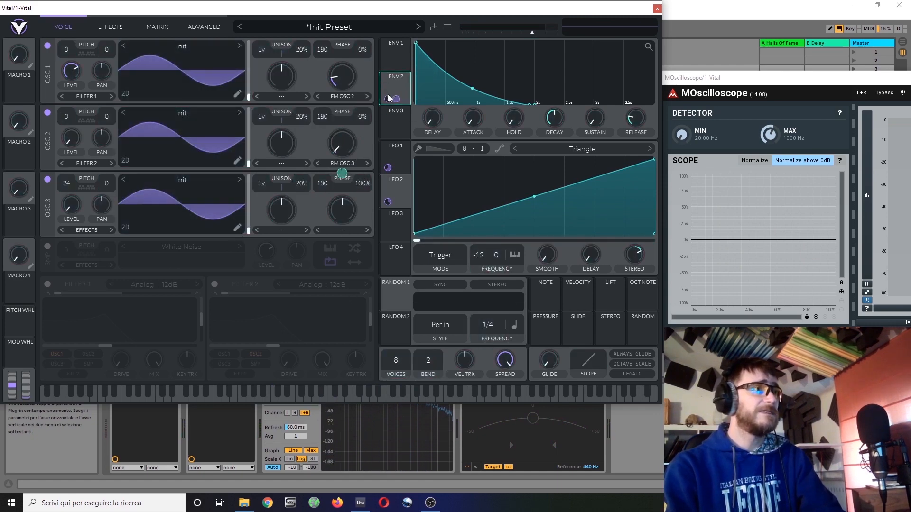